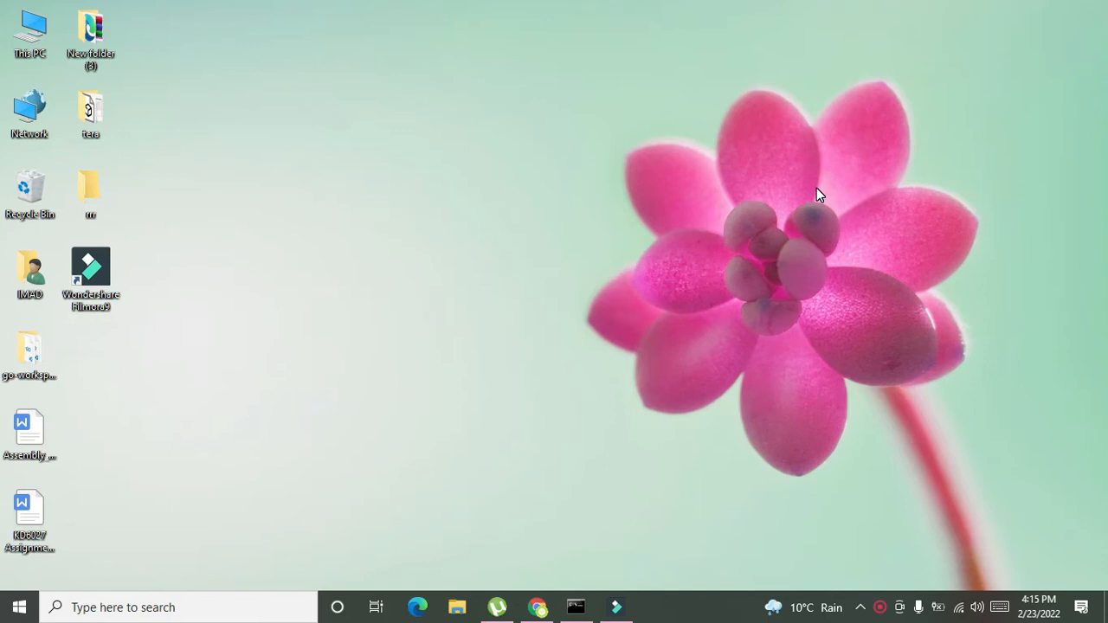
mouse_move(815, 190)
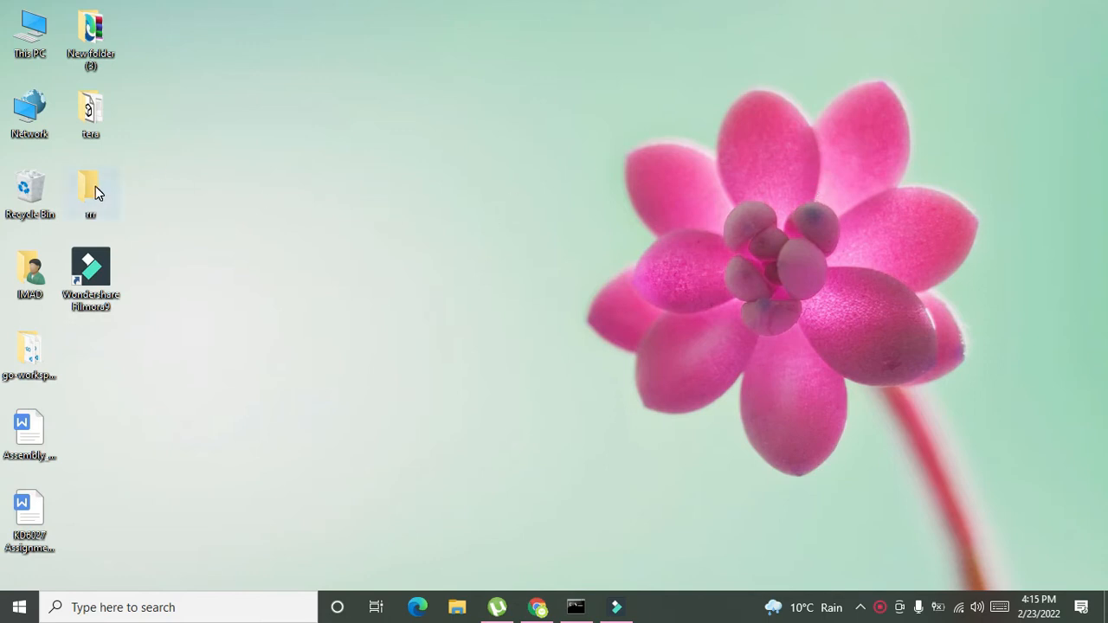
mouse_move(85, 201)
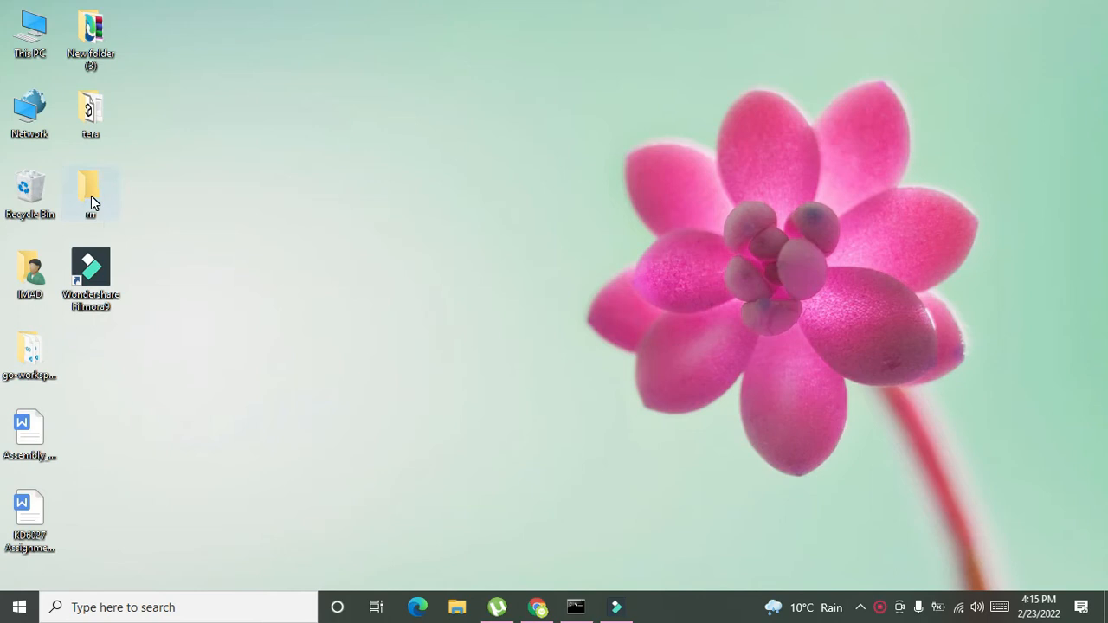
Create a new text document named alpha inside the empty rrr folder
double_click(90, 191)
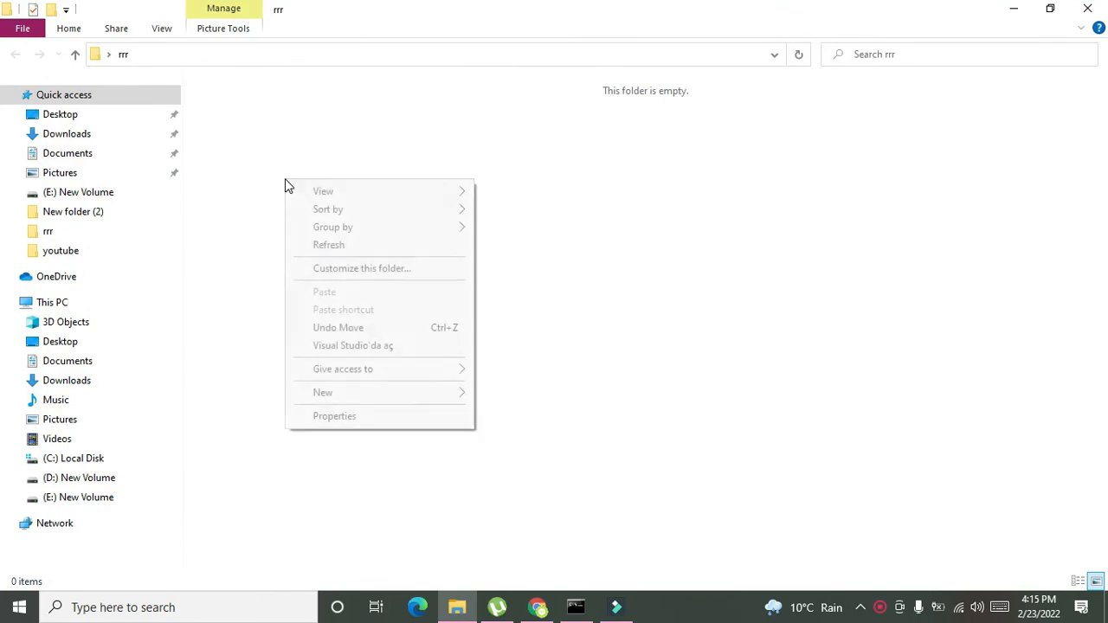
click(322, 392)
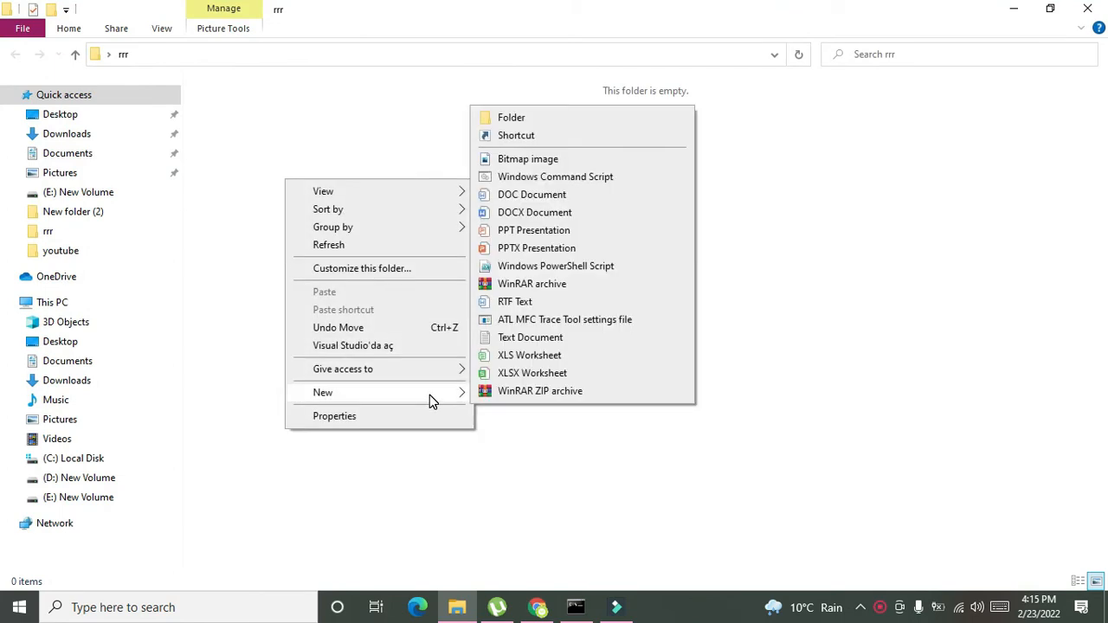
mouse_move(529, 338)
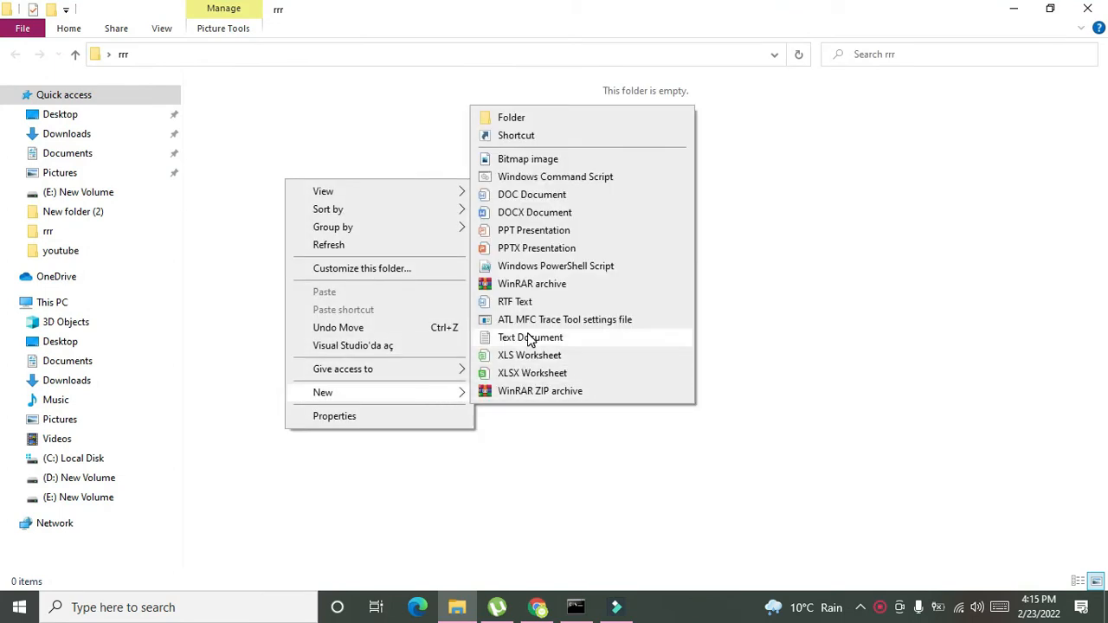
click(530, 337)
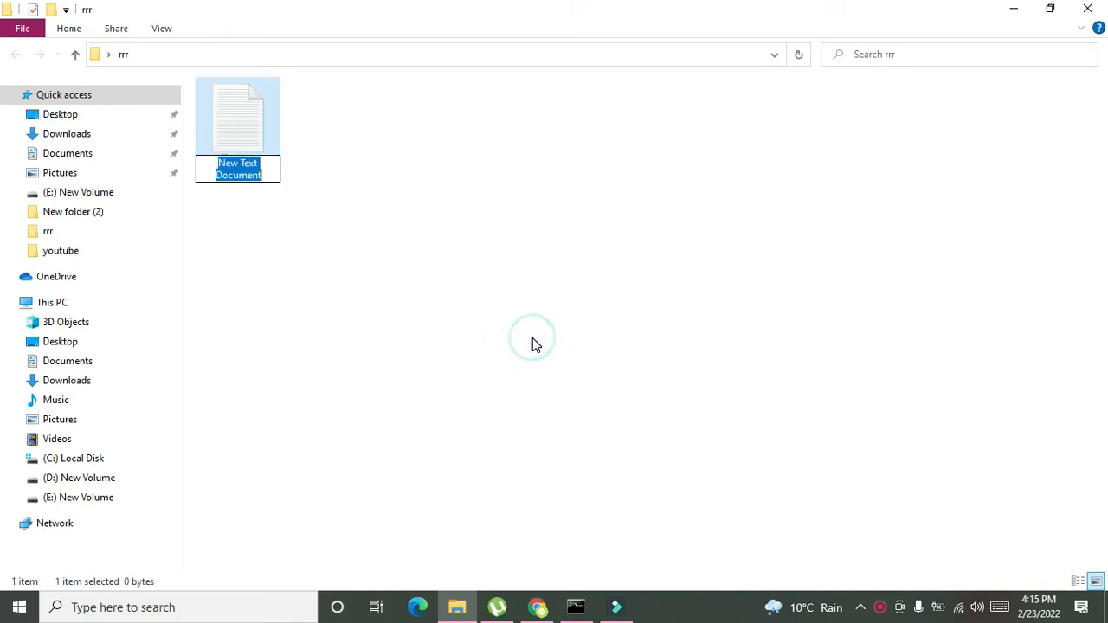
mouse_move(336, 253)
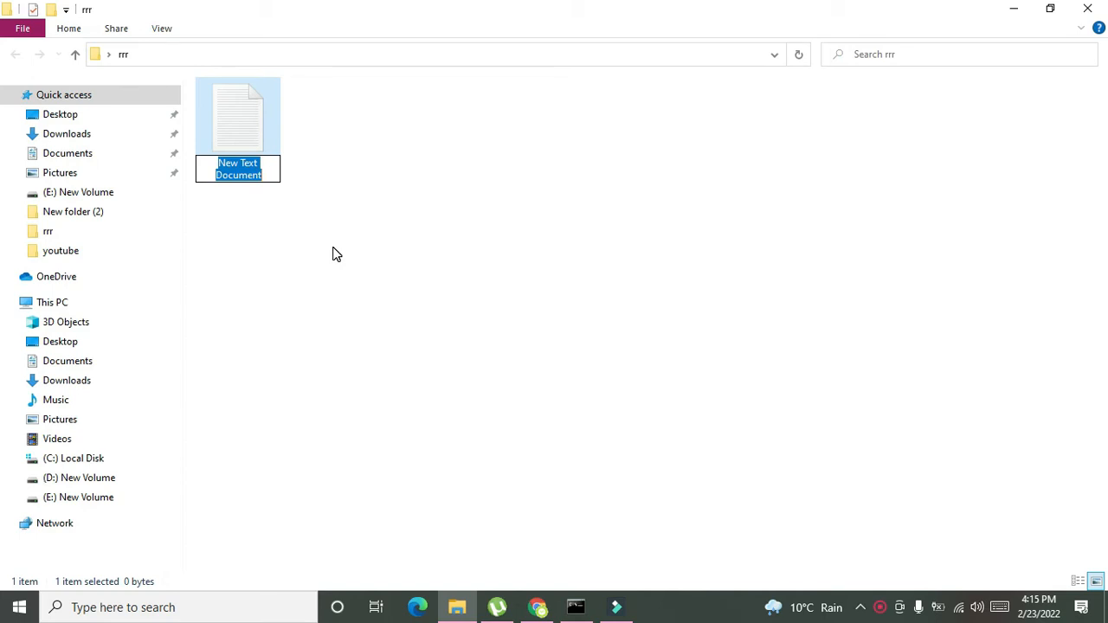
text(alpha)
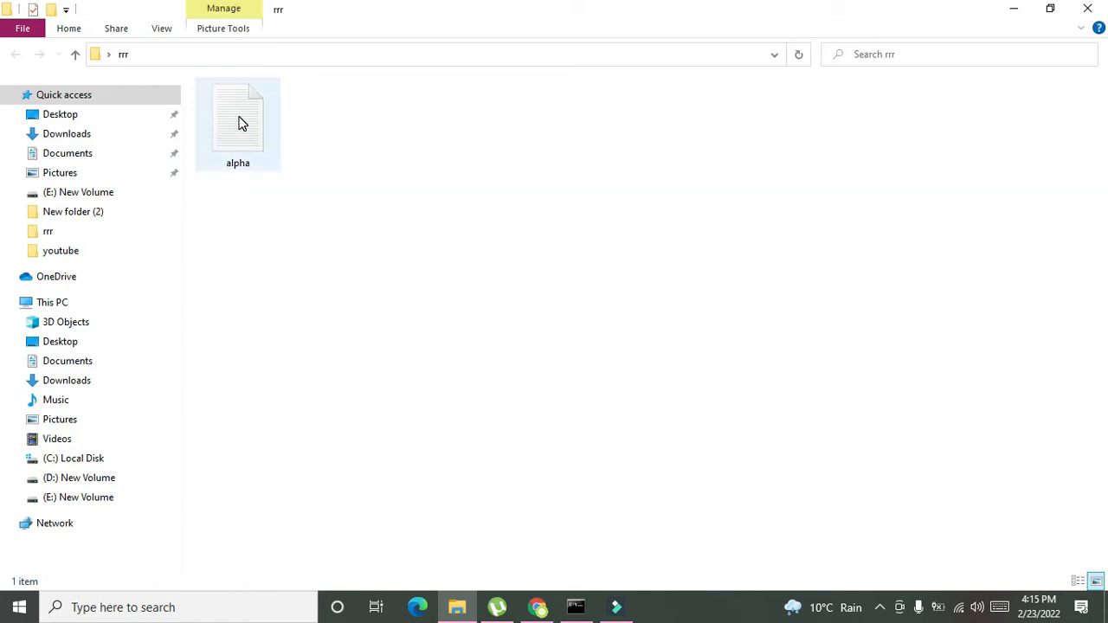
mouse_move(241, 125)
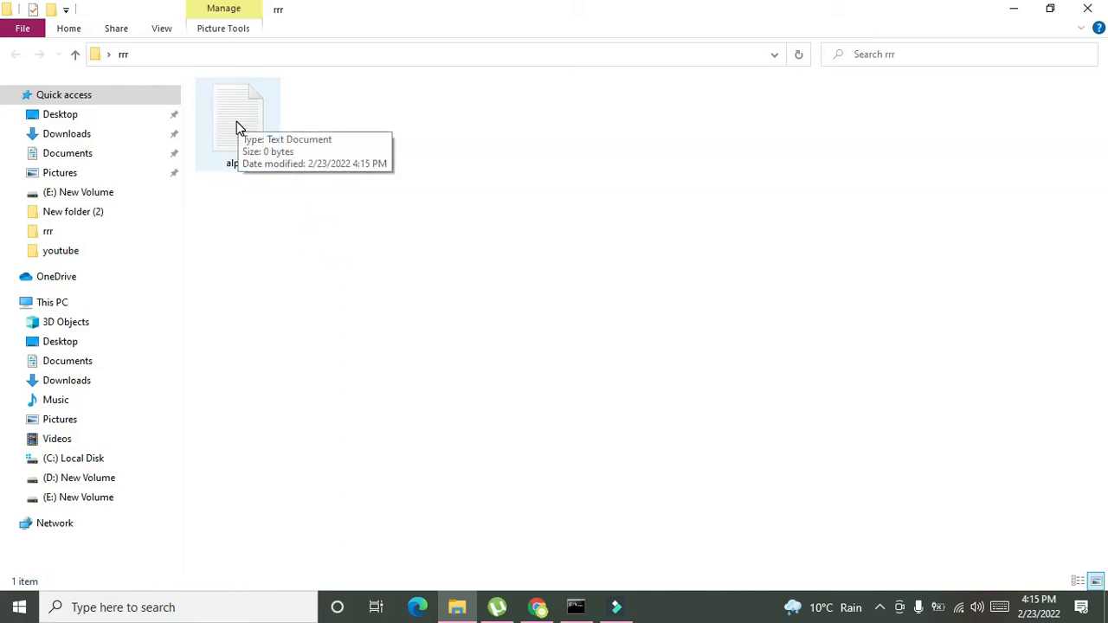
Start the alpha file in Notepad with the line #include<stdio.h>
double_click(239, 118)
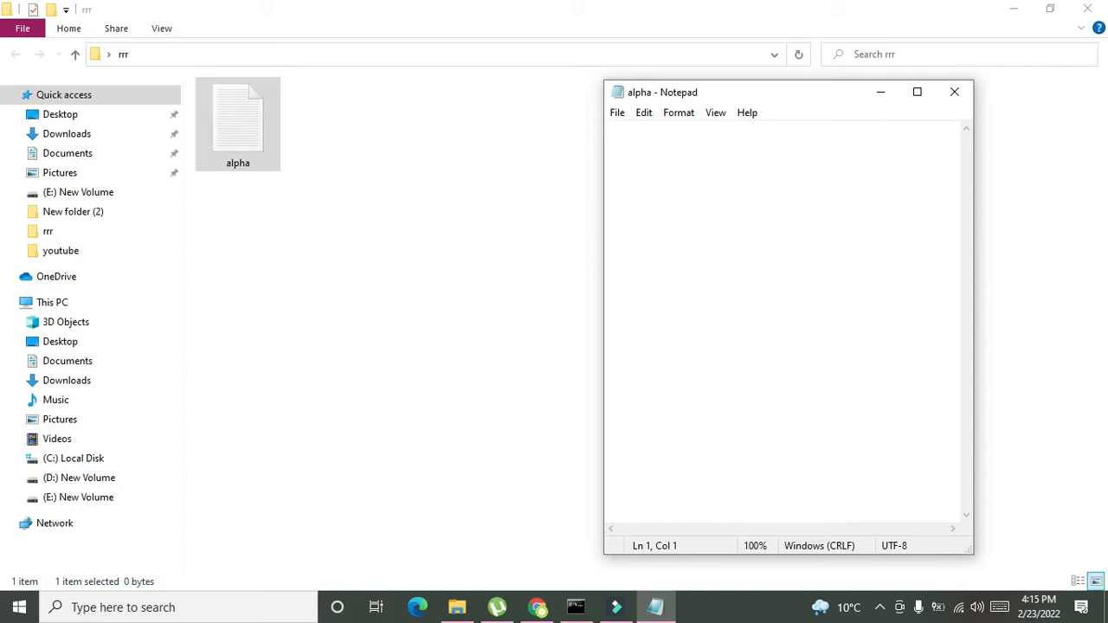
text(#inclu)
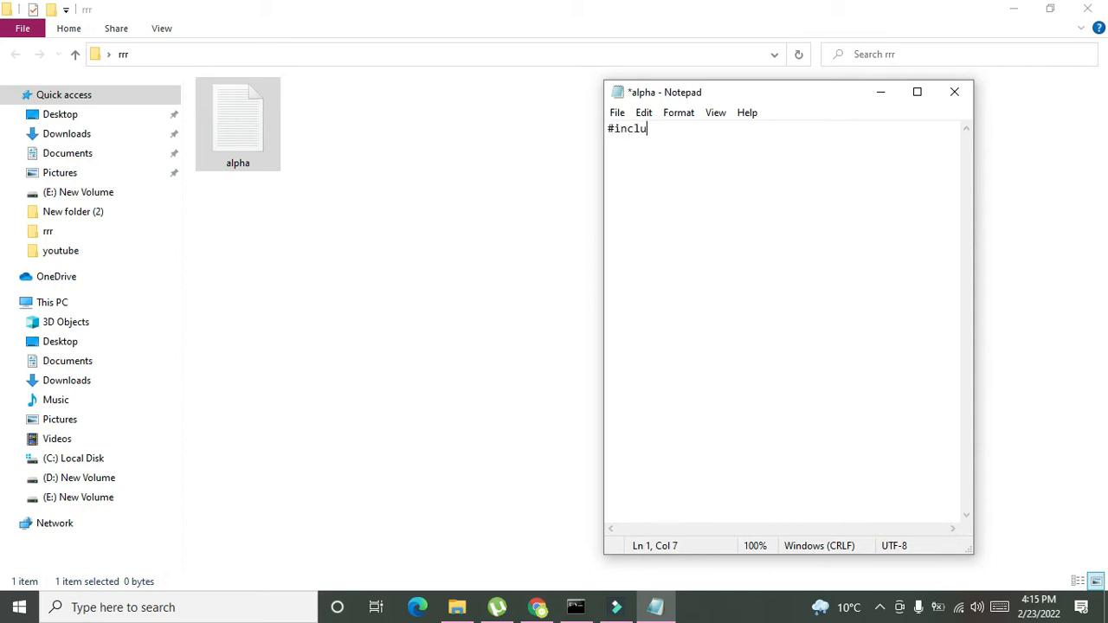
text(de<>)
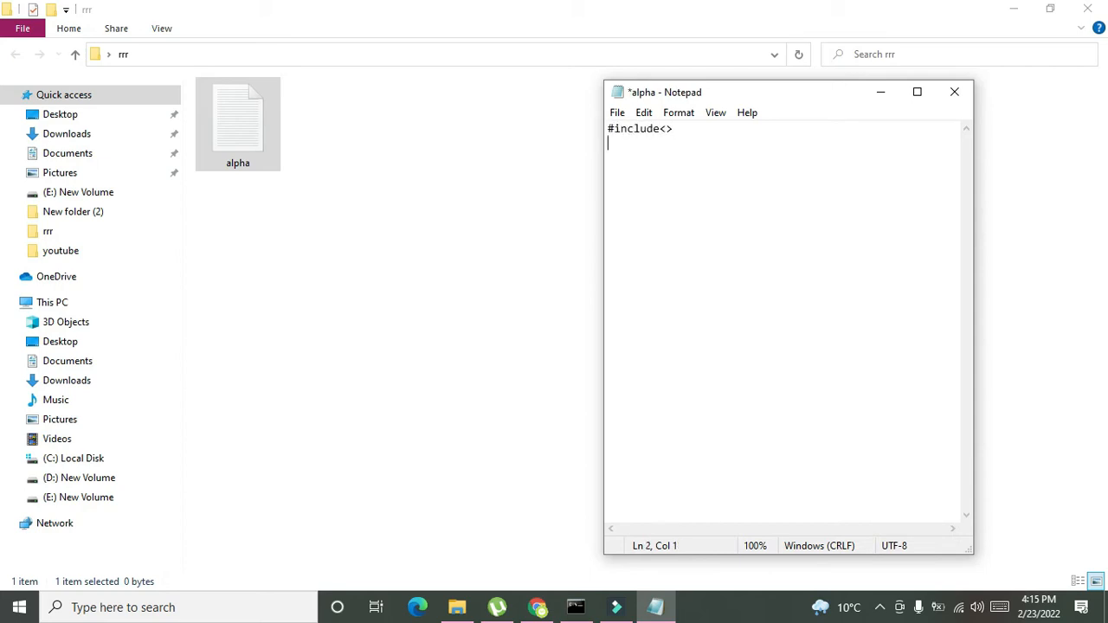
click(645, 128)
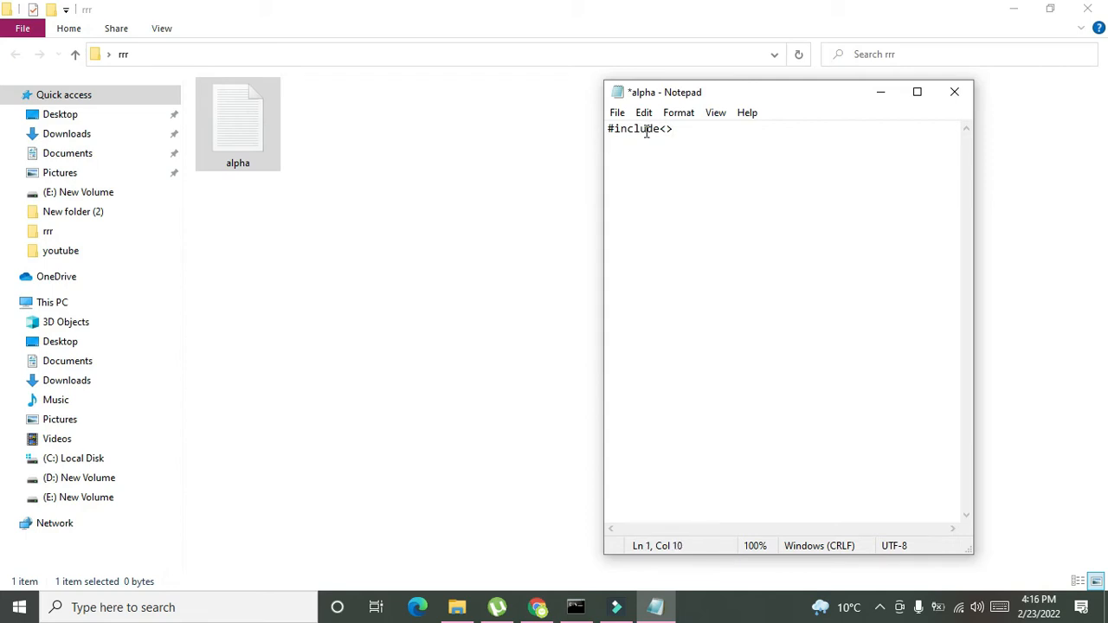
text(stdio.h)
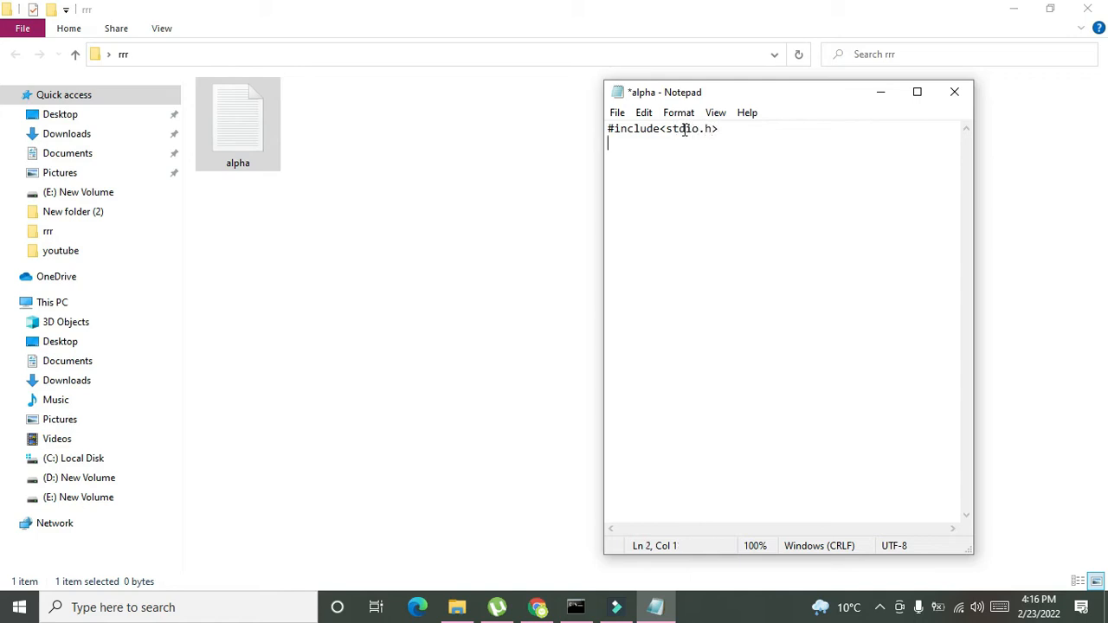
double_click(691, 128)
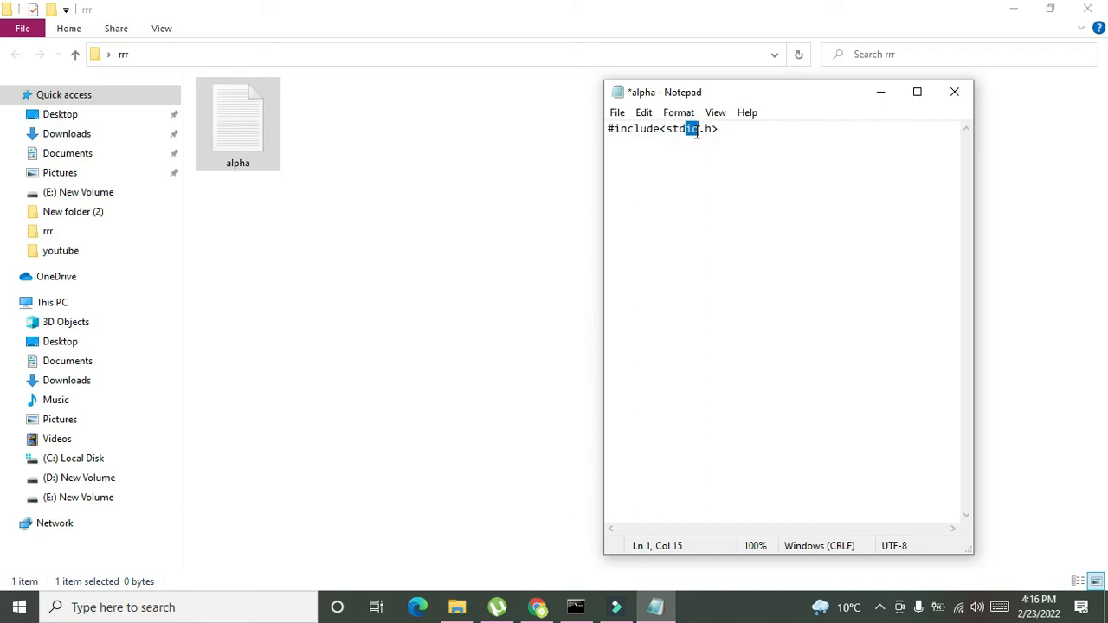
click(692, 128)
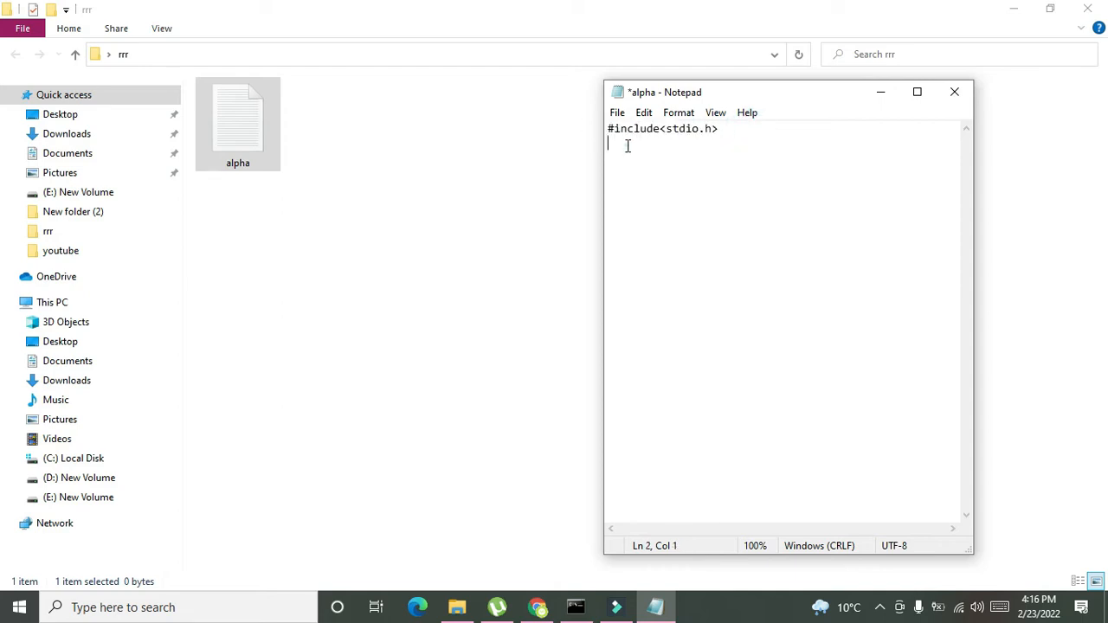
Add #include<conio.h> below stdio.h, save, and leave a blank line after the includes
text(#i)
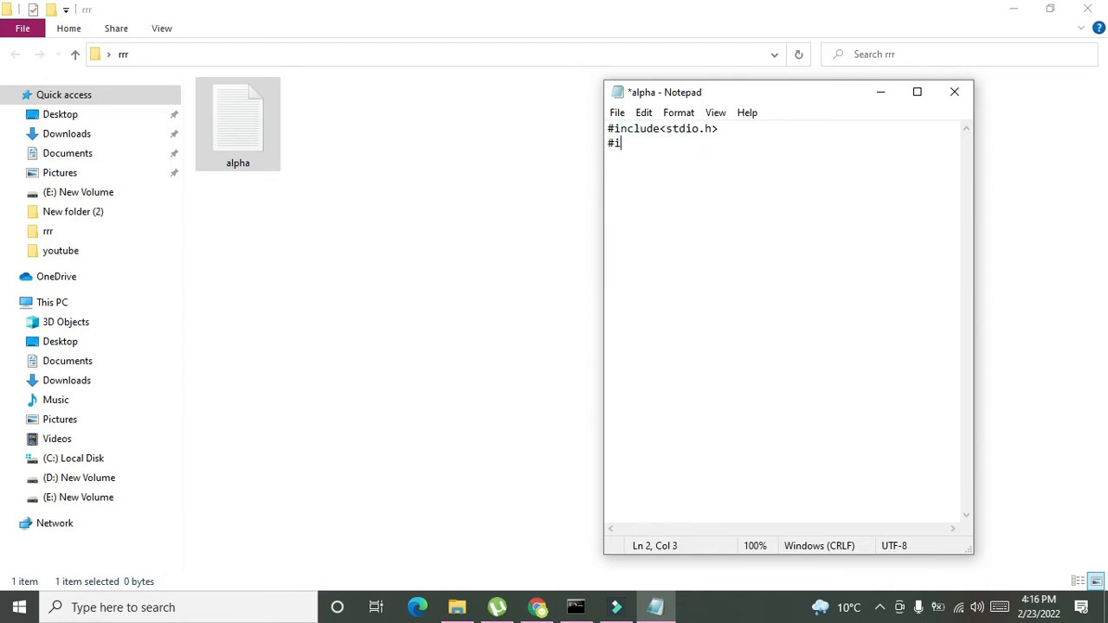
text(nclude<>)
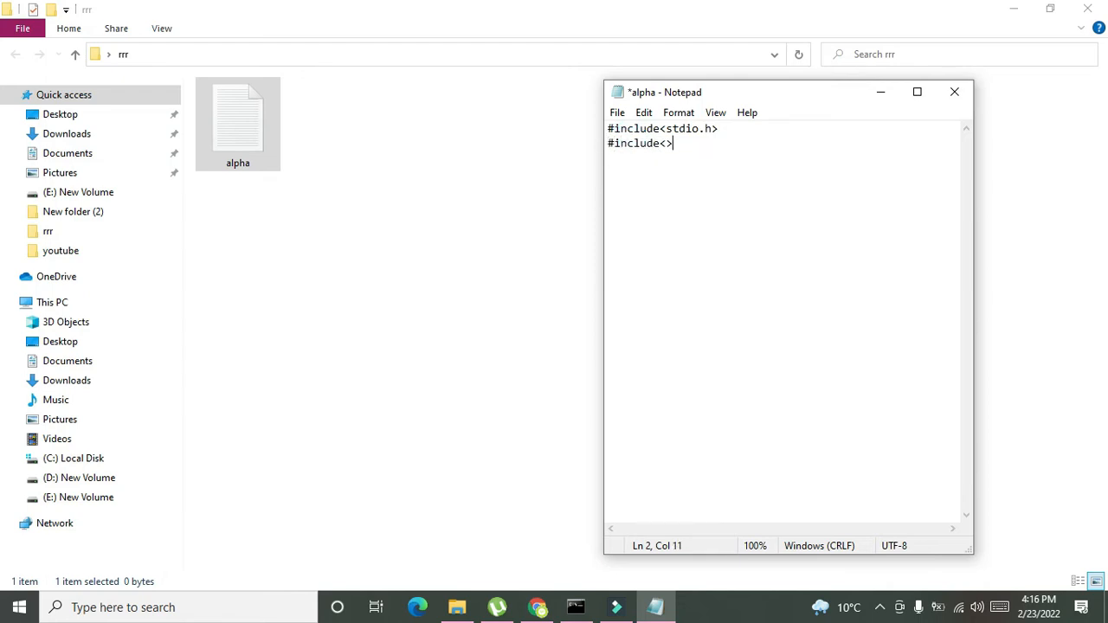
text(conio.h)
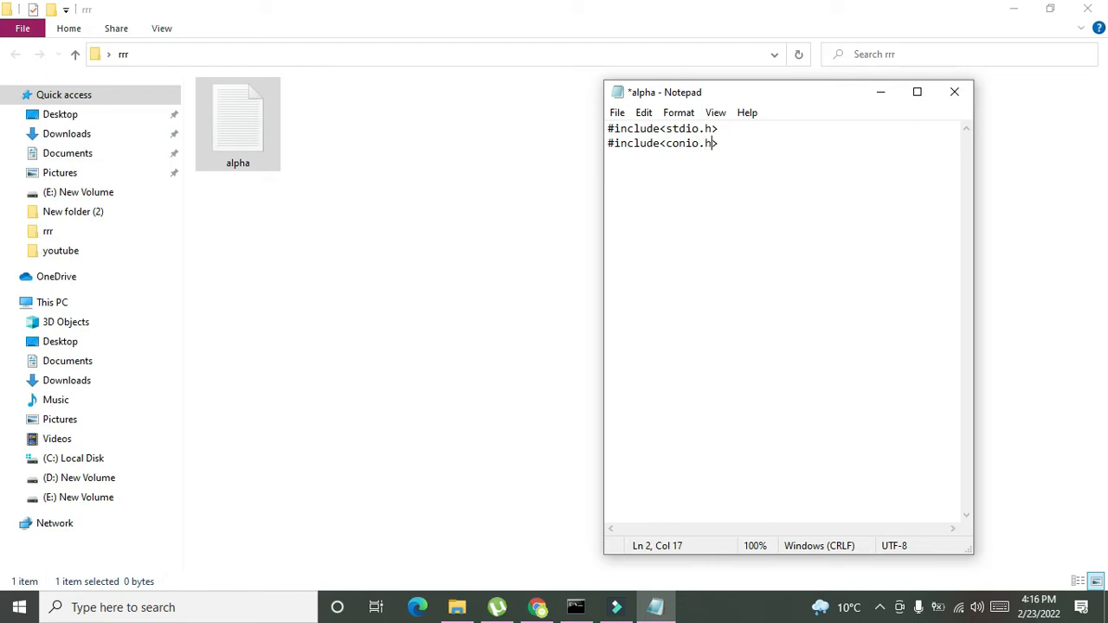
key(enter)
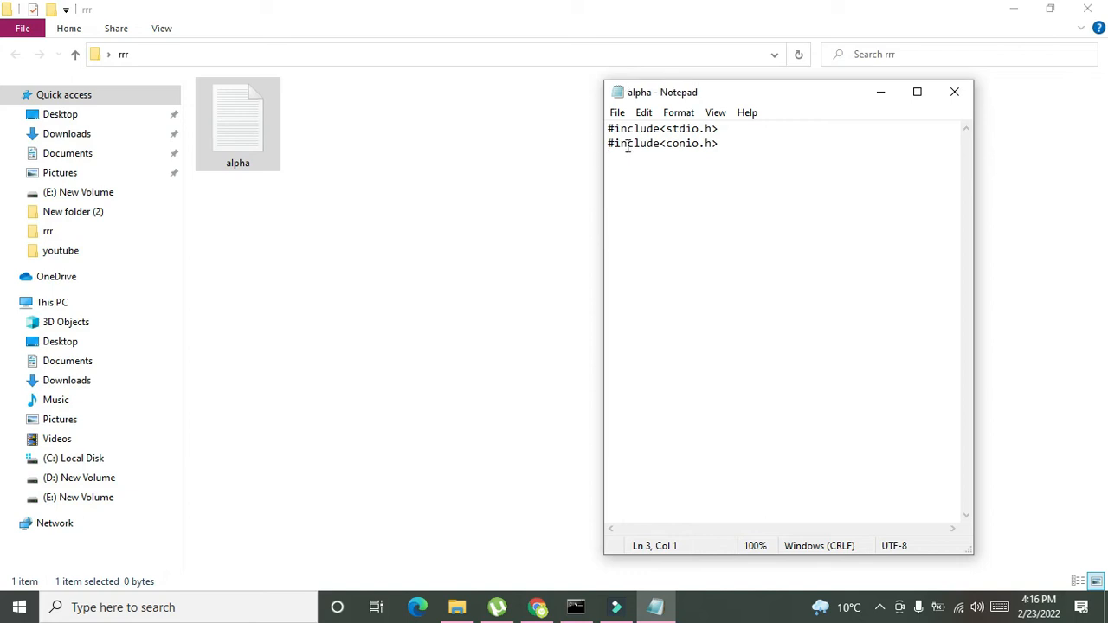
key(enter)
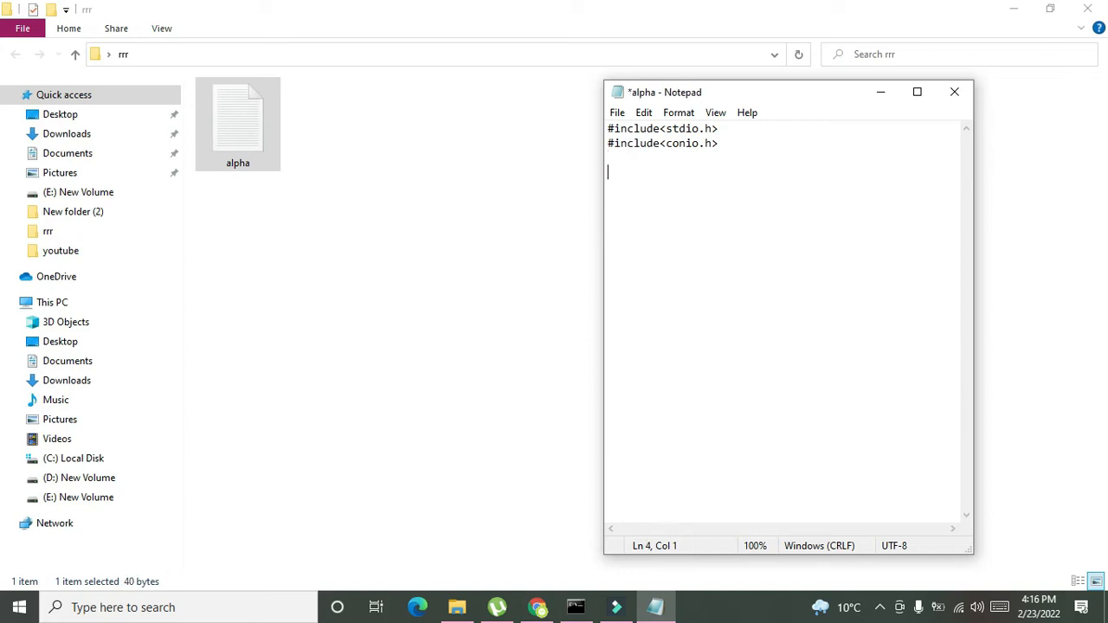
text(void mai)
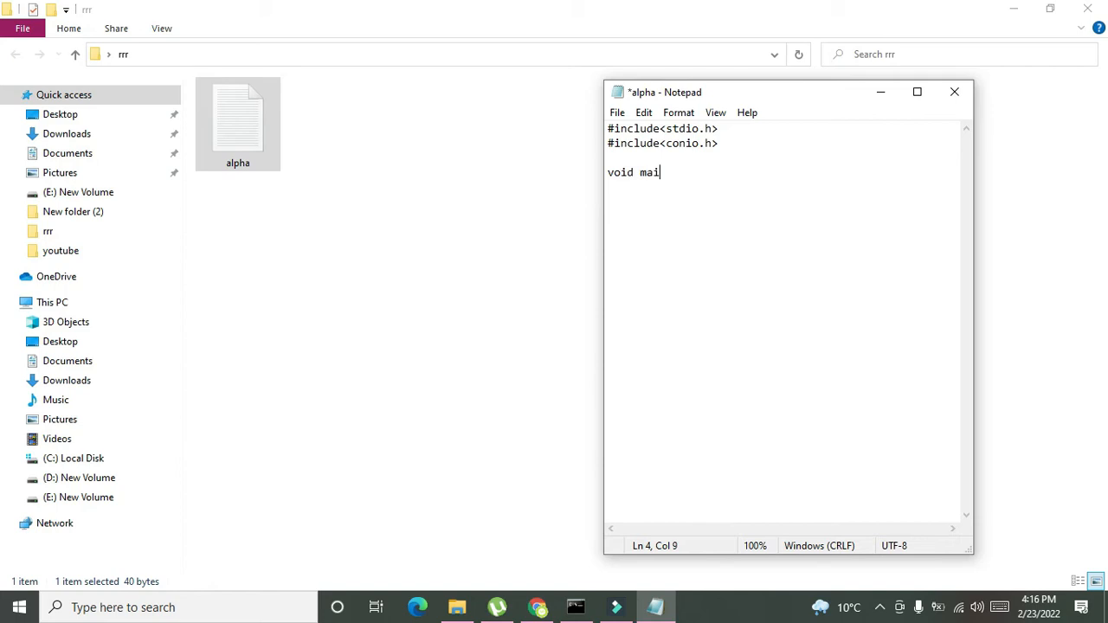
text(n(){})
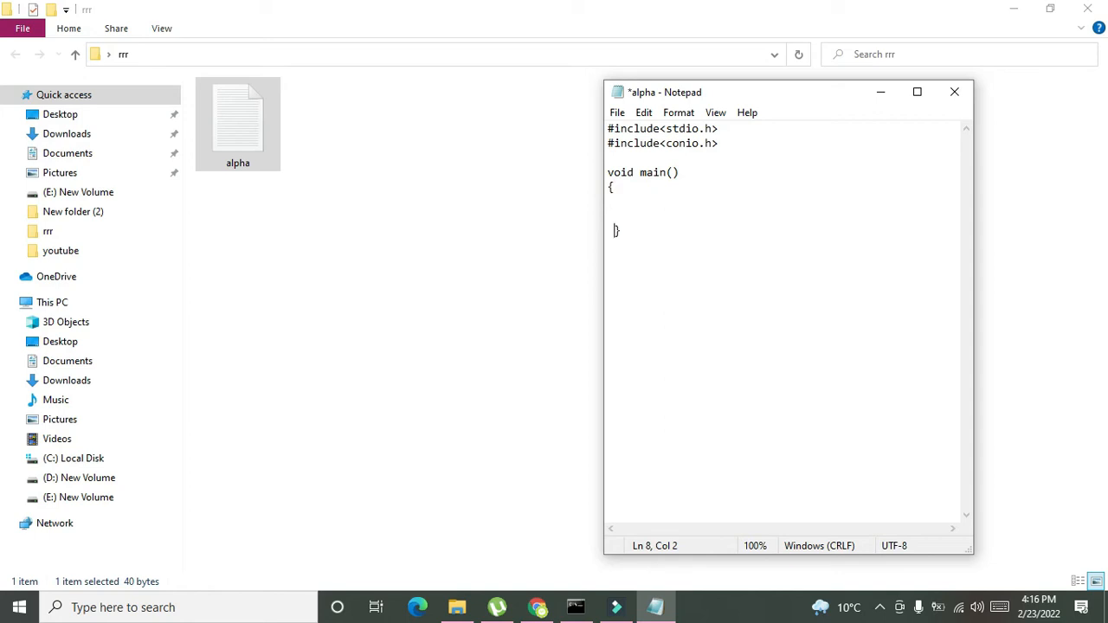
key(ctrl+s)
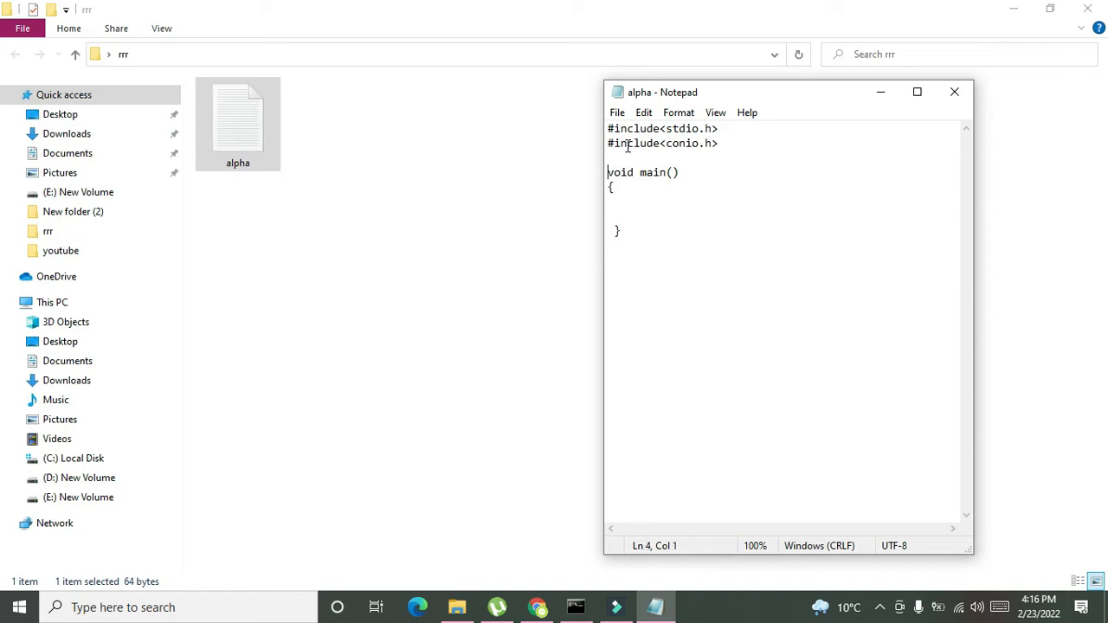
click(646, 173)
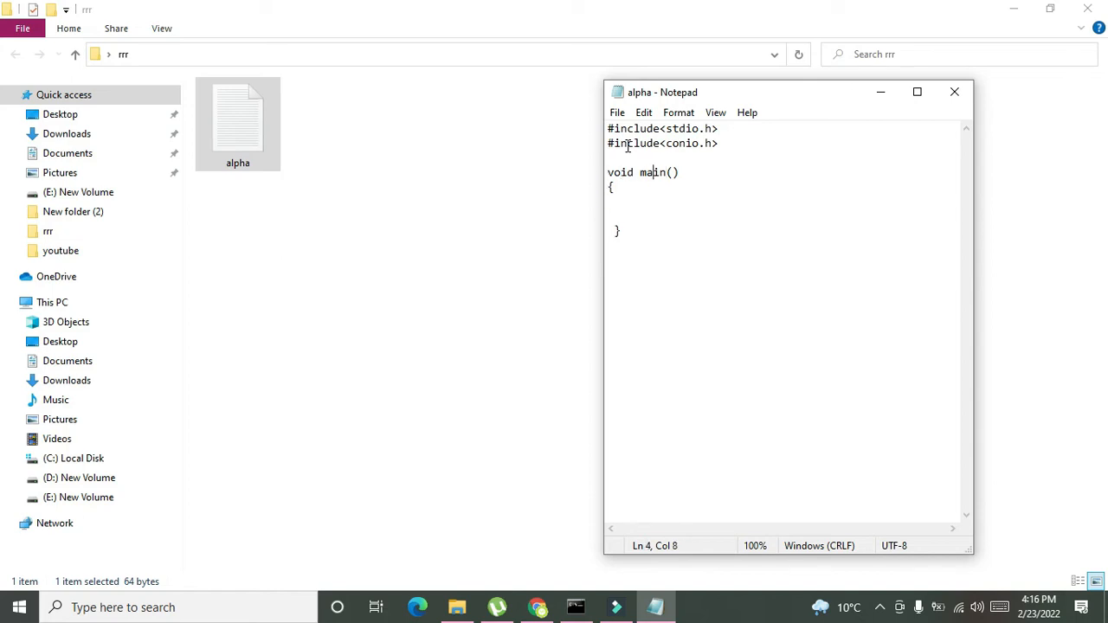
click(634, 173)
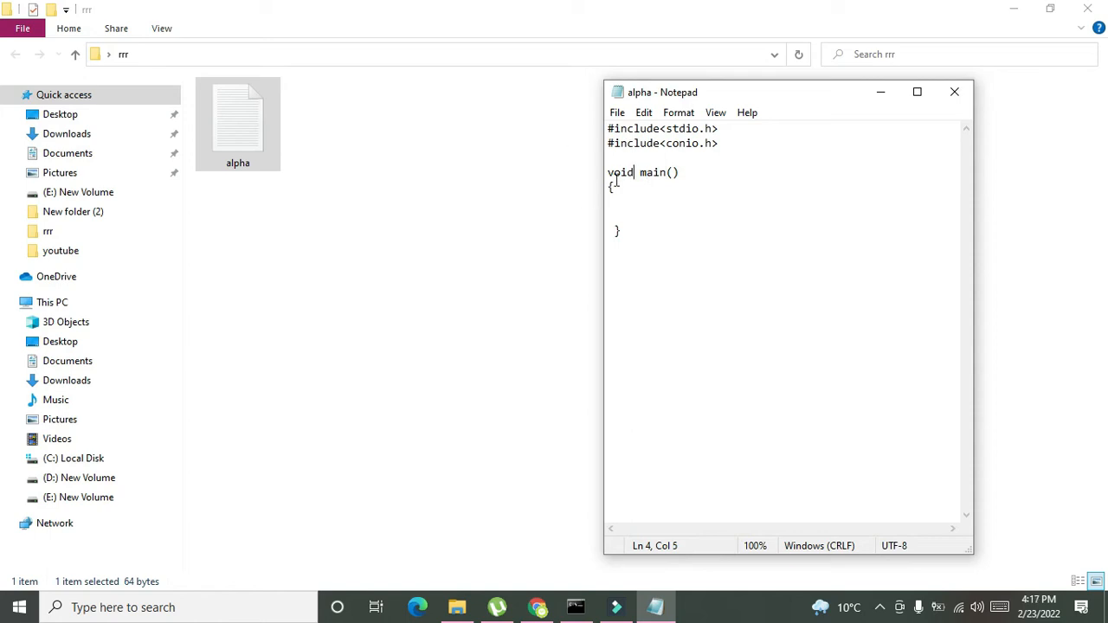
click(623, 214)
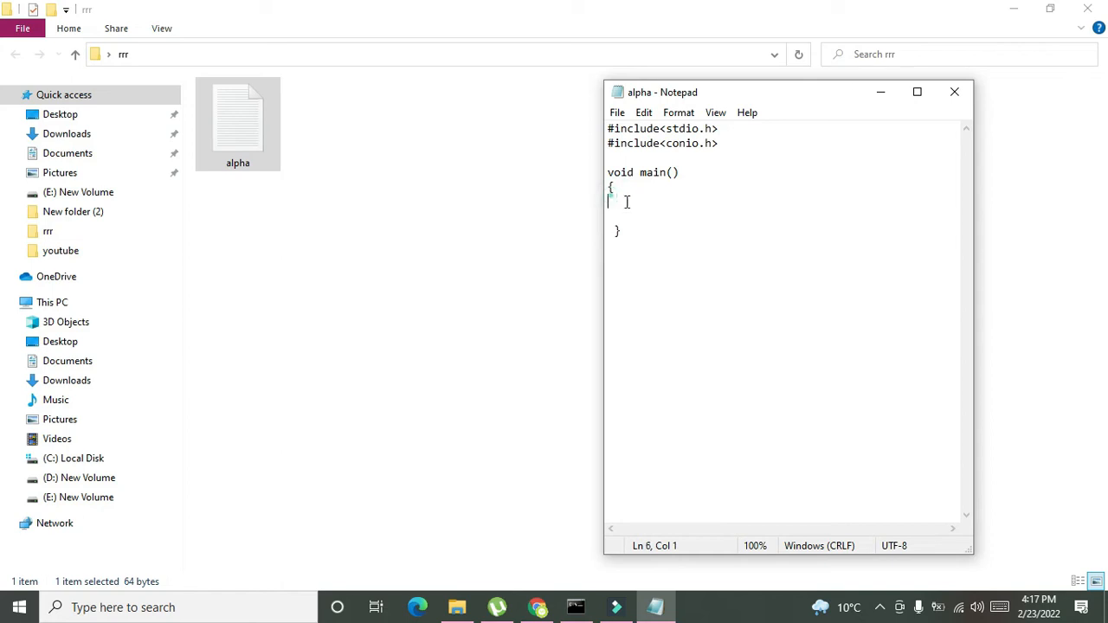
key(enter)
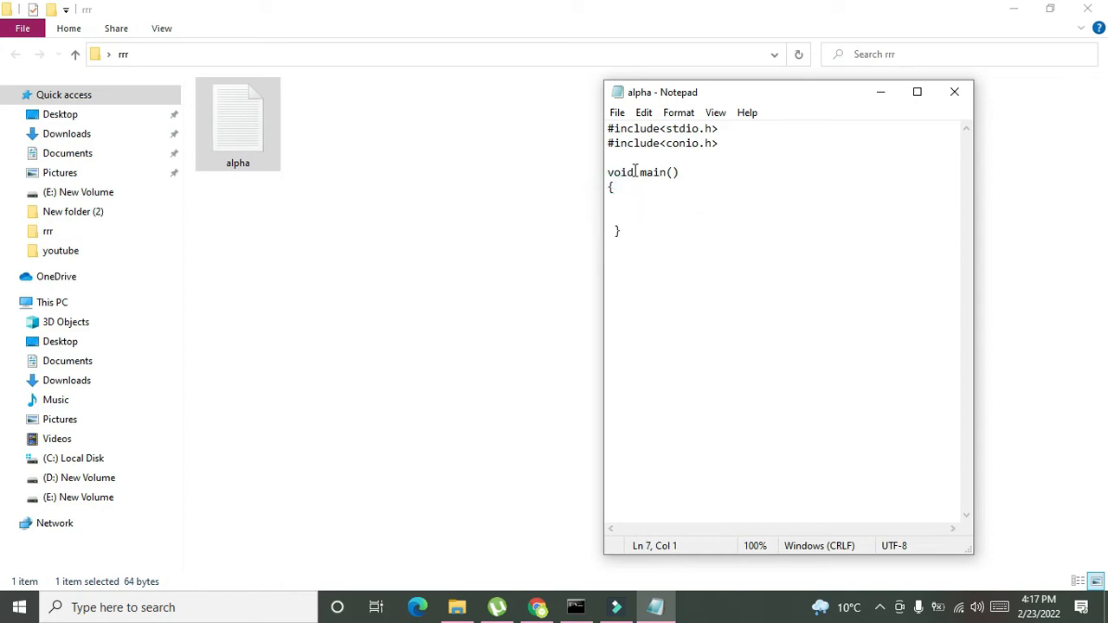
double_click(654, 173)
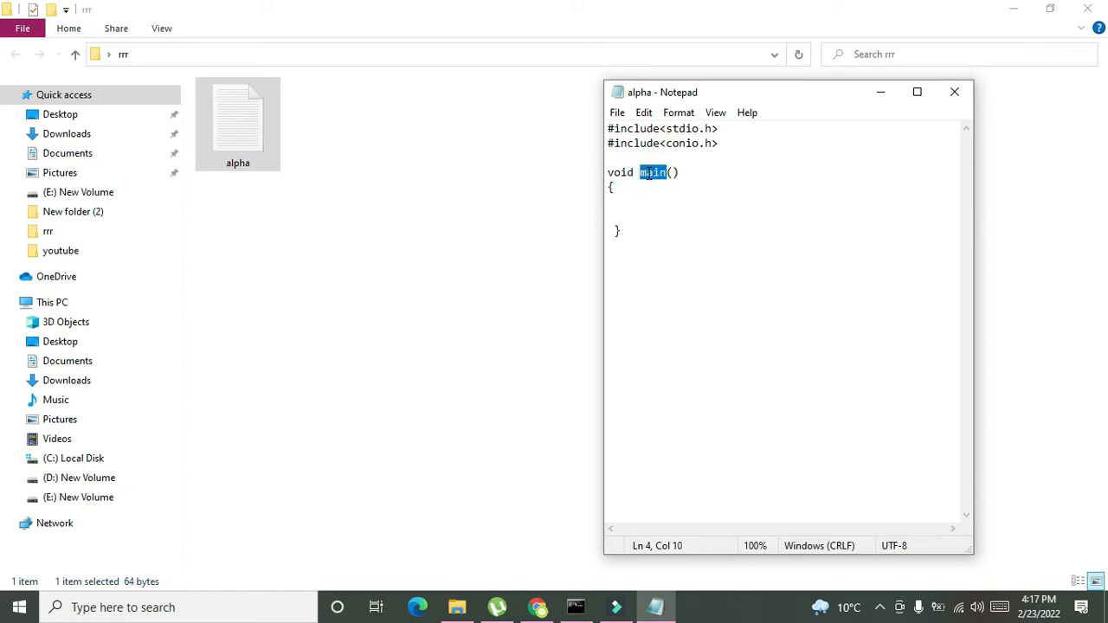
click(620, 204)
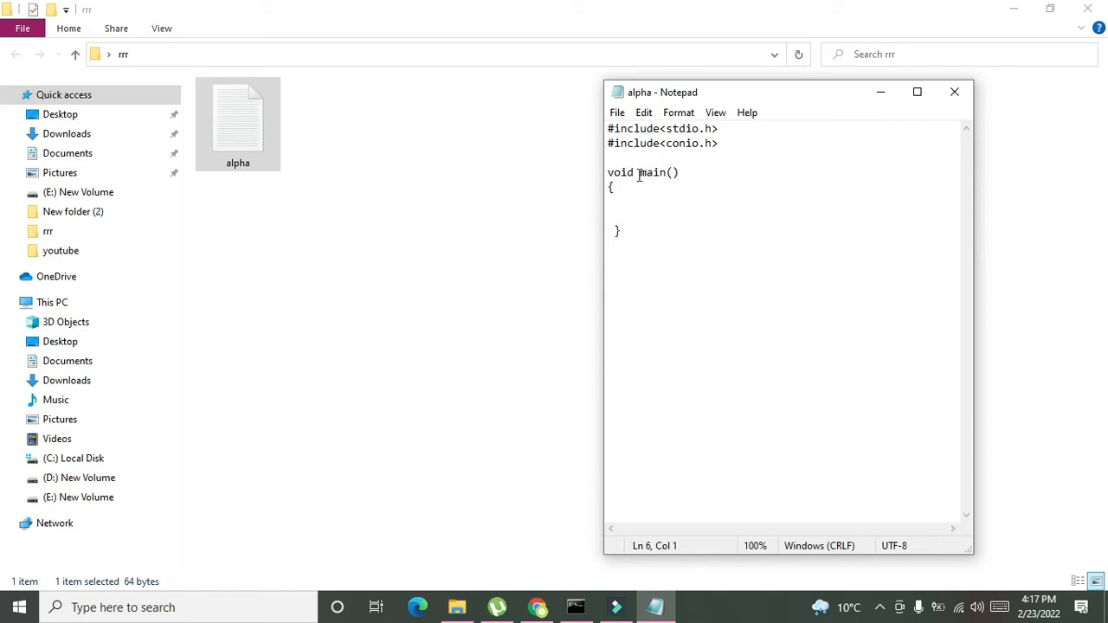
double_click(620, 173)
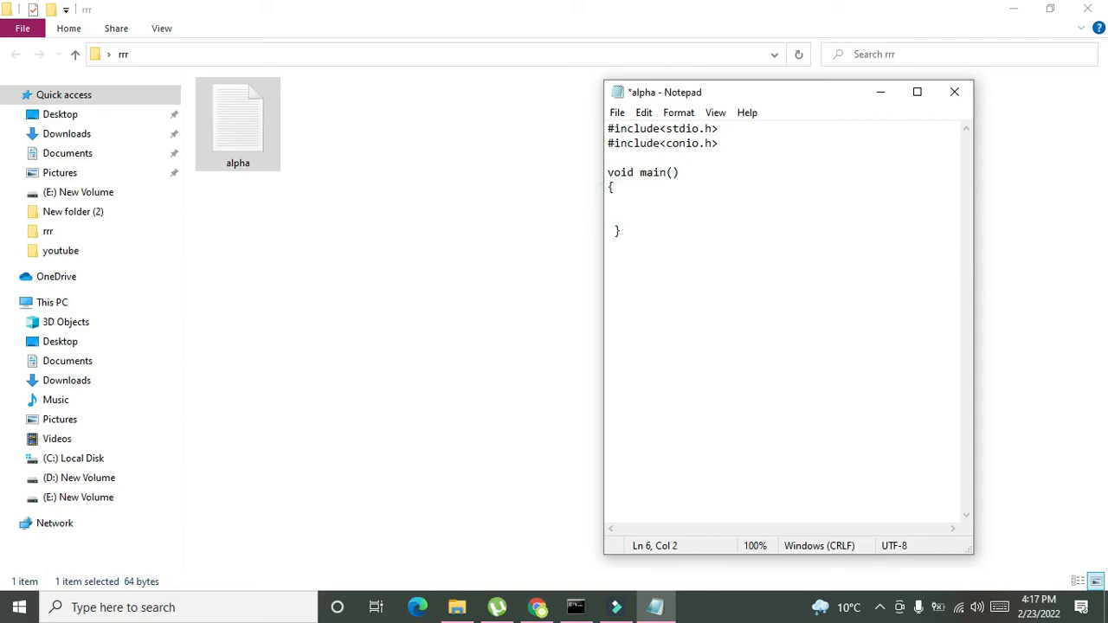
Declare char a[10]="good"; inside main
text(char)
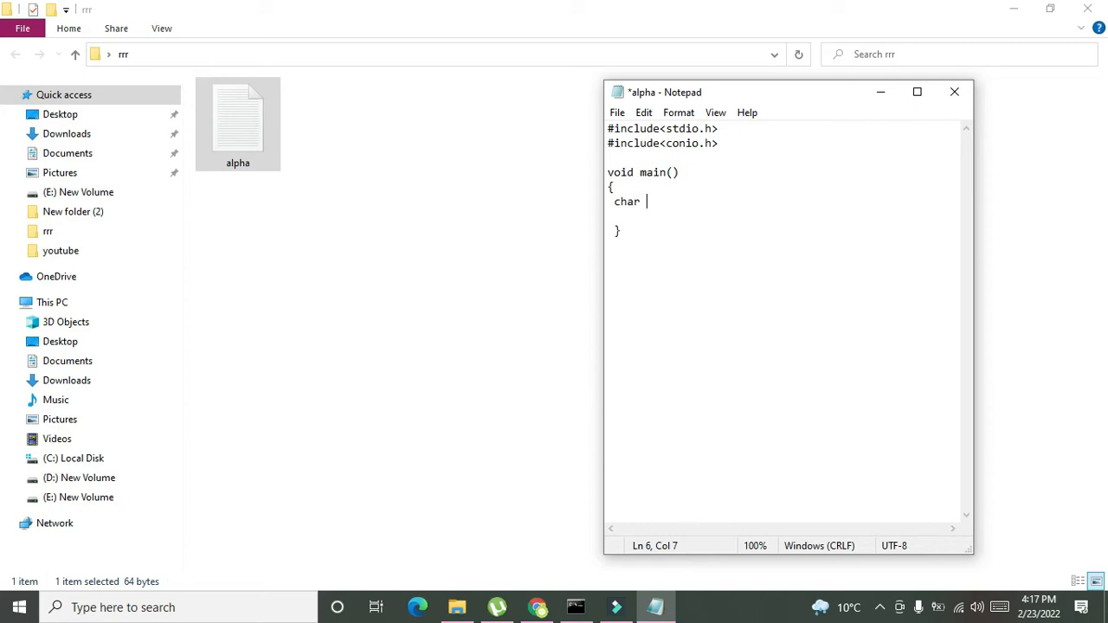
text(a)
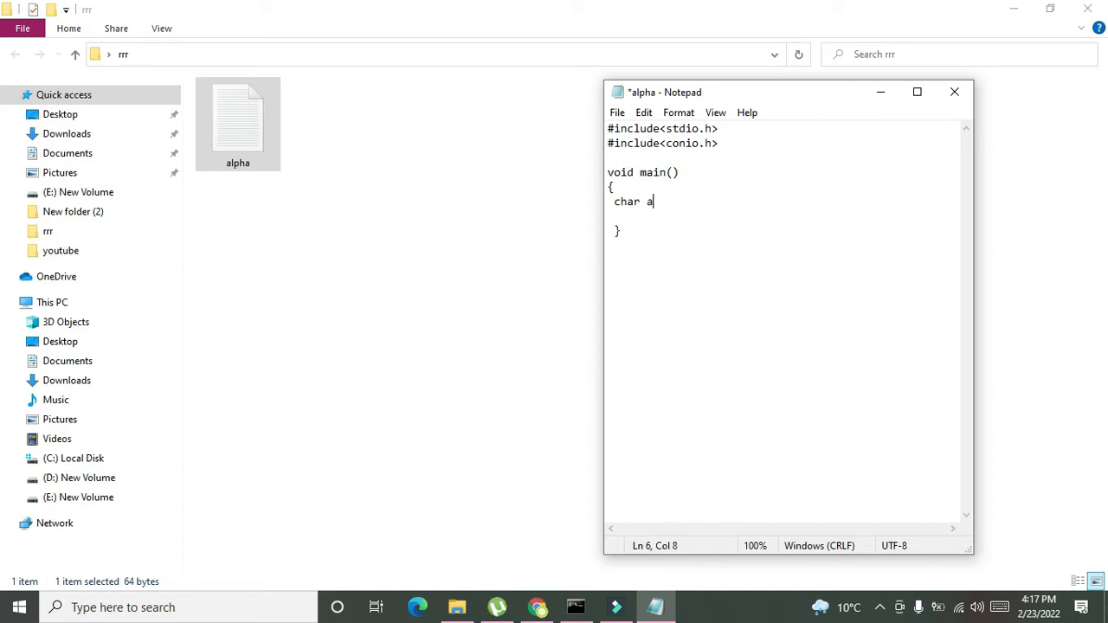
text([]="")
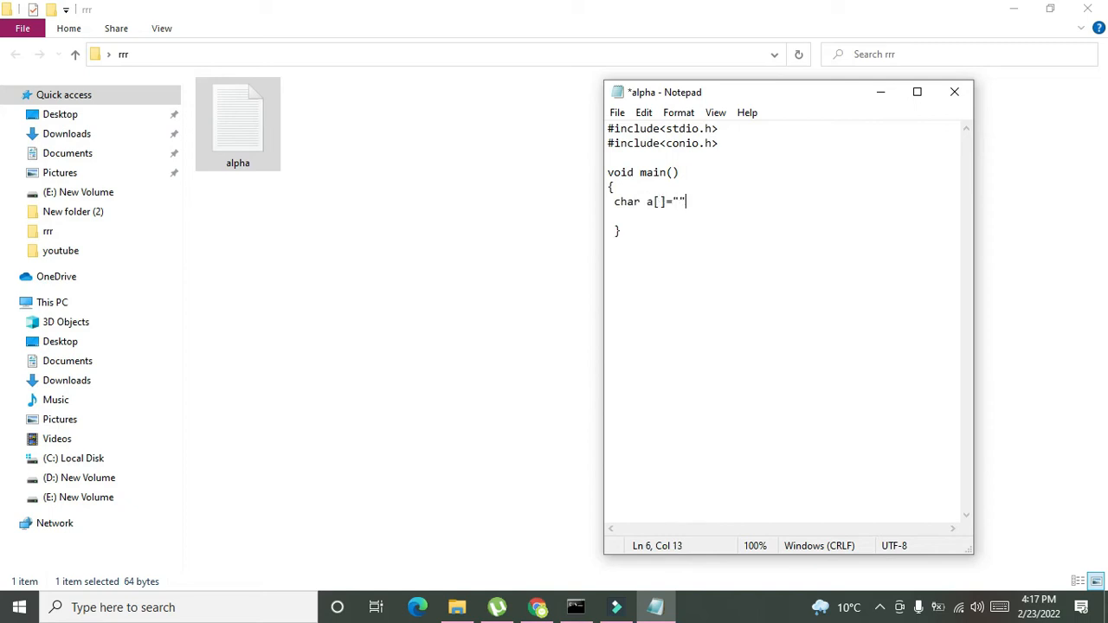
text(good)
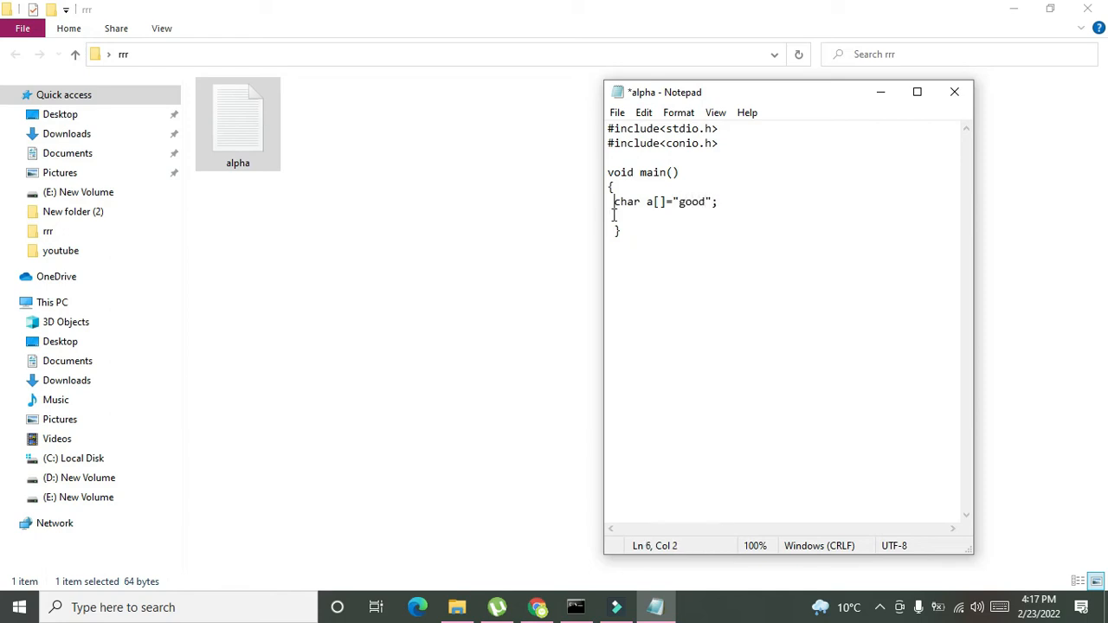
text(10)
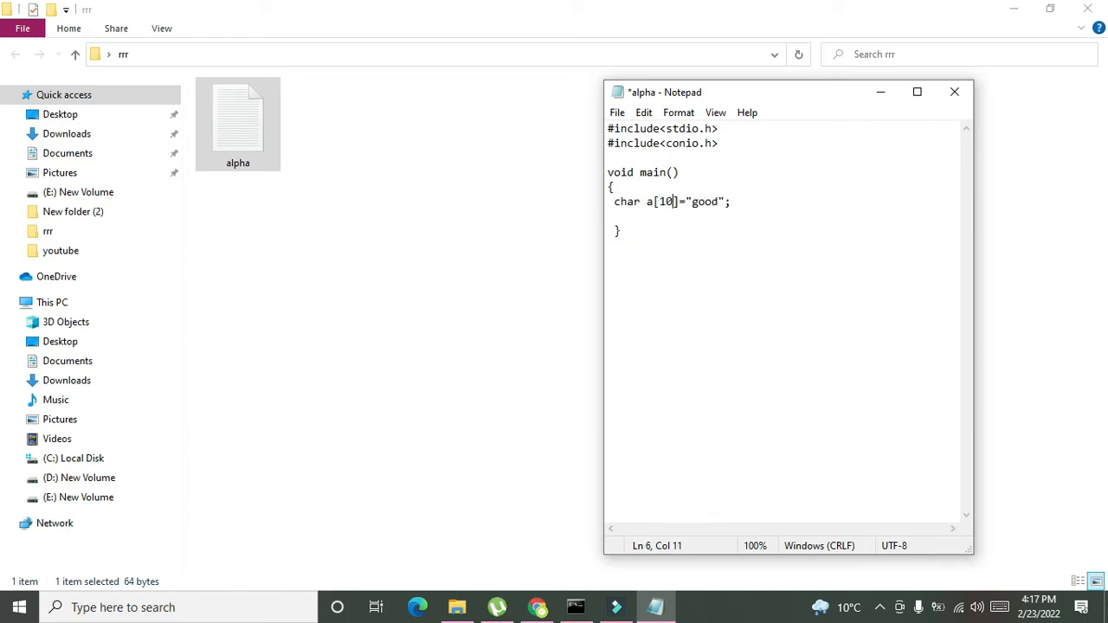
Review the char type, array name a and string good, and save the program
double_click(647, 201)
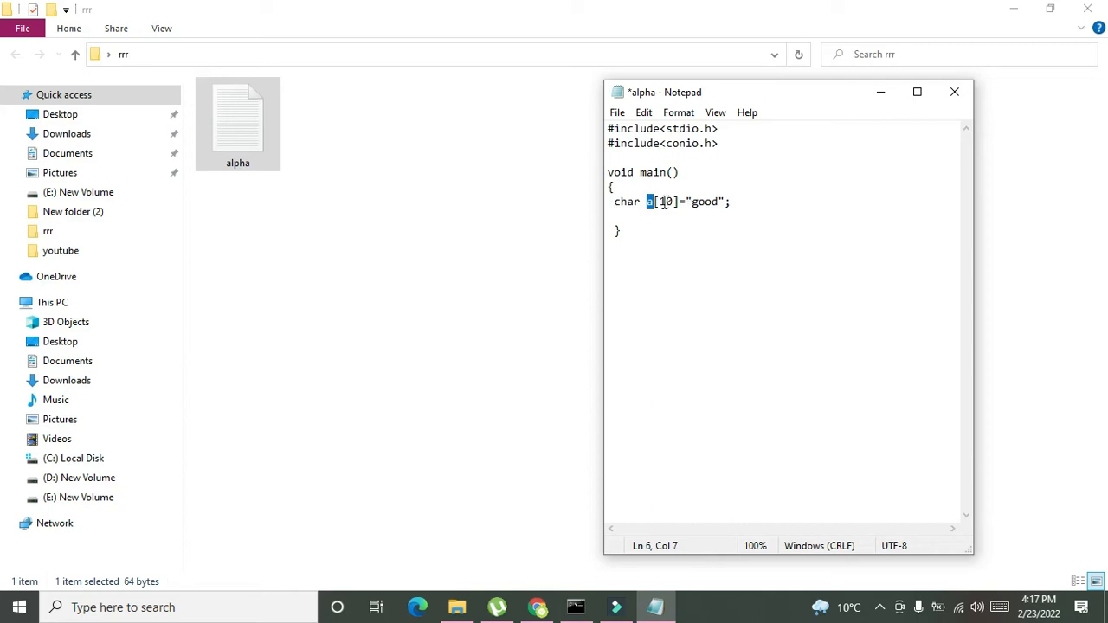
click(651, 201)
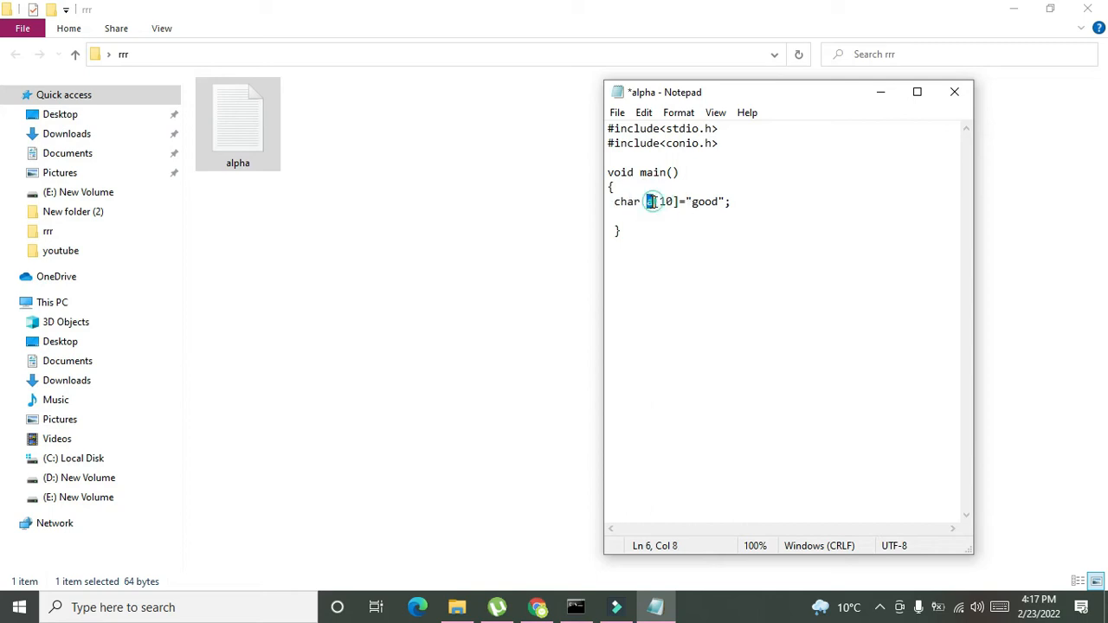
double_click(626, 201)
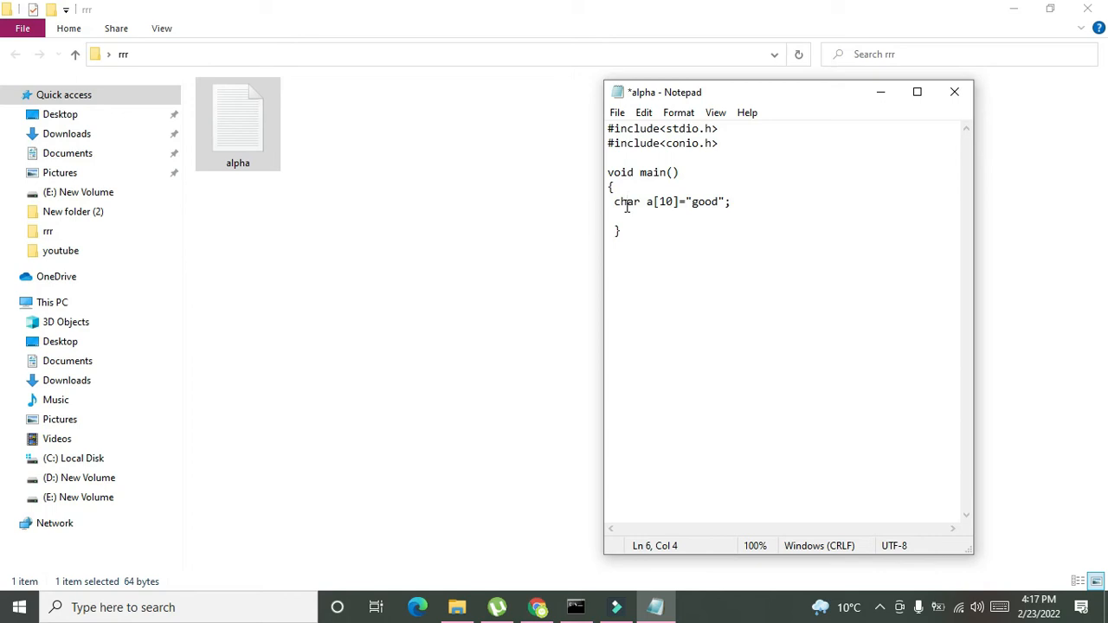
key(ctrl+s)
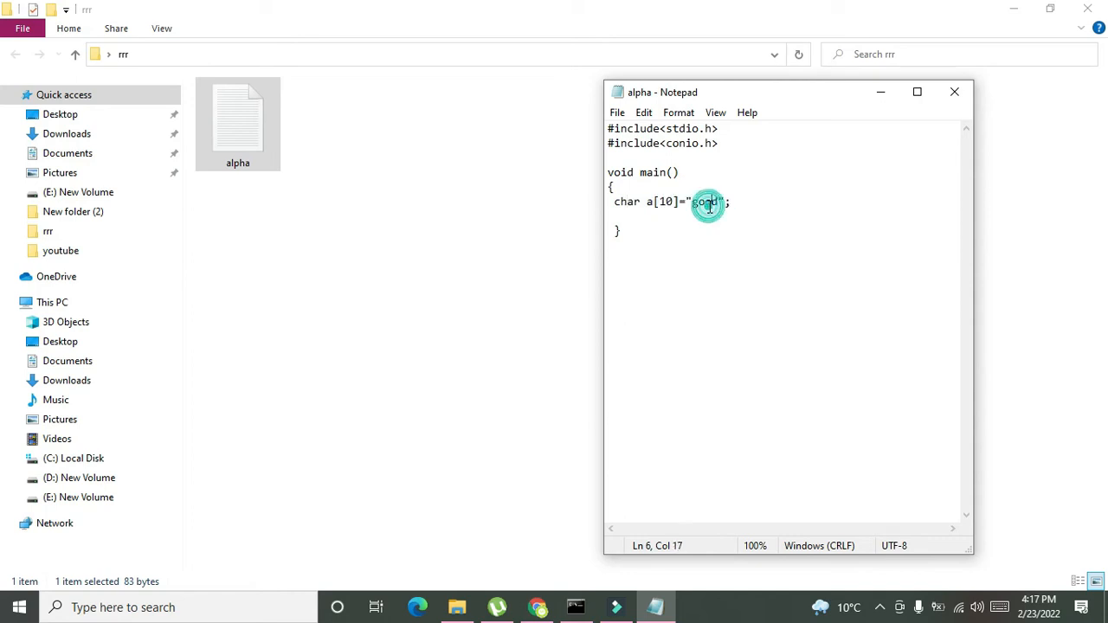
double_click(703, 201)
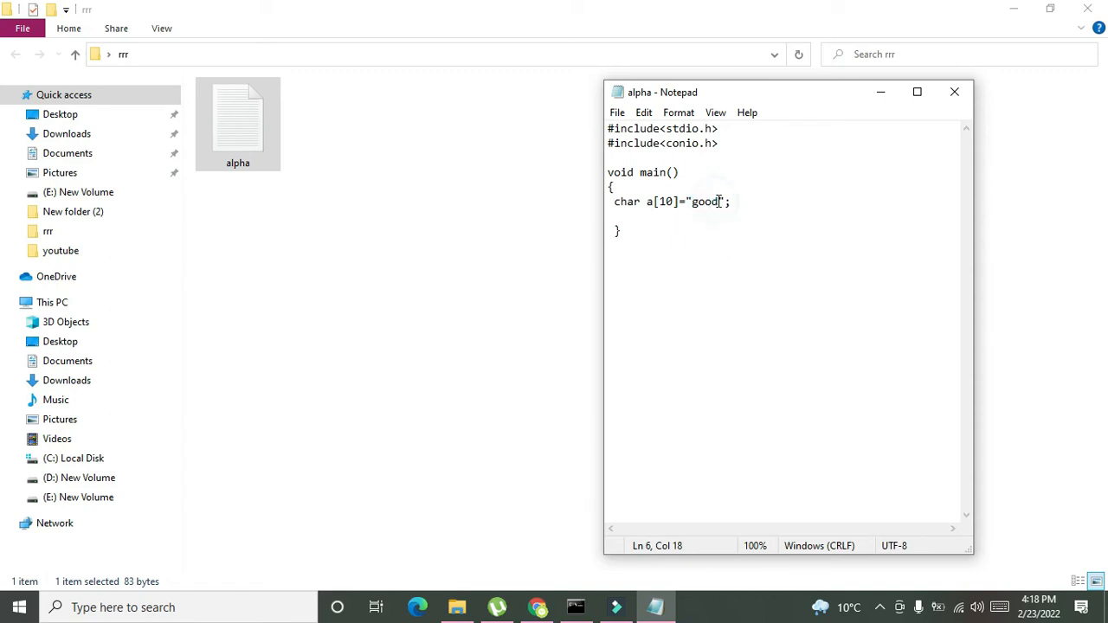
double_click(703, 201)
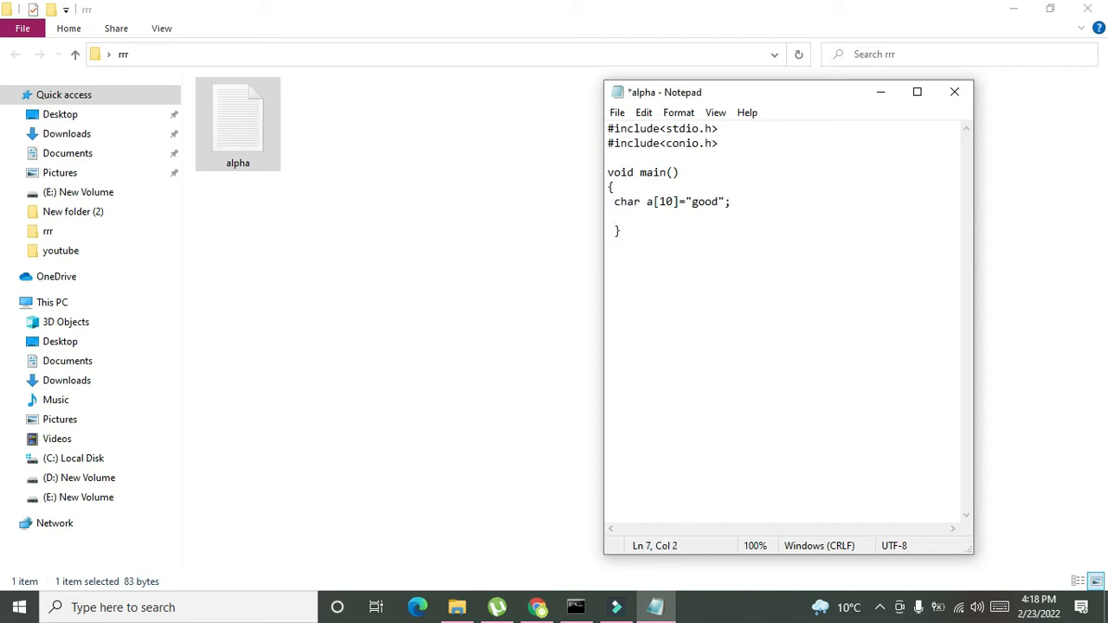
Declare char b[10]="boy"; and add a trailing space inside "good"
text(cha)
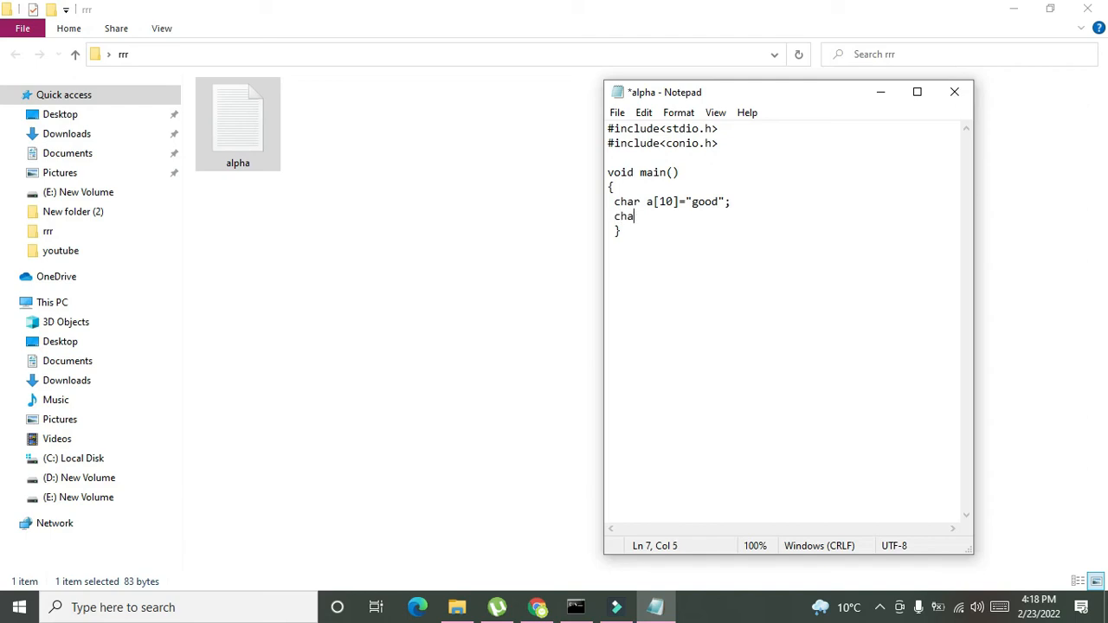
text(r b[])
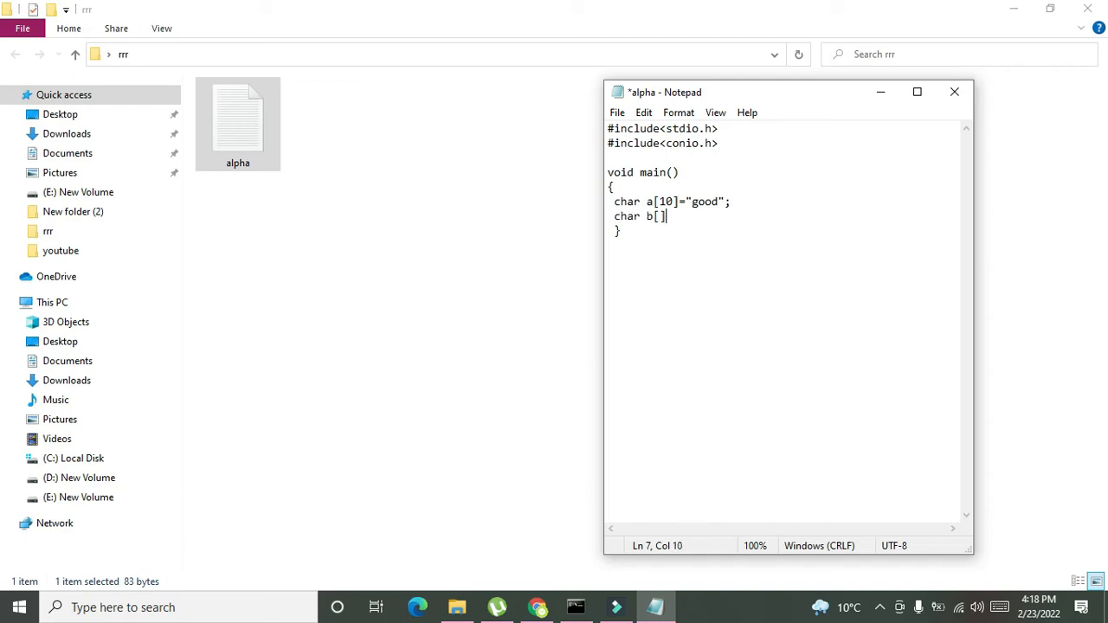
text(10)
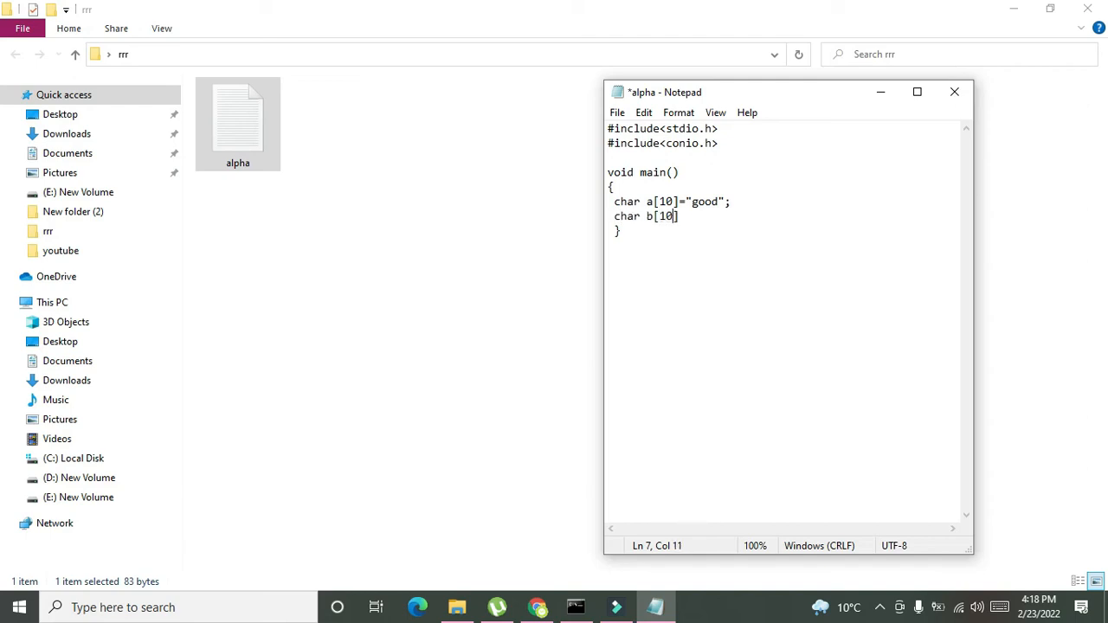
text(="";)
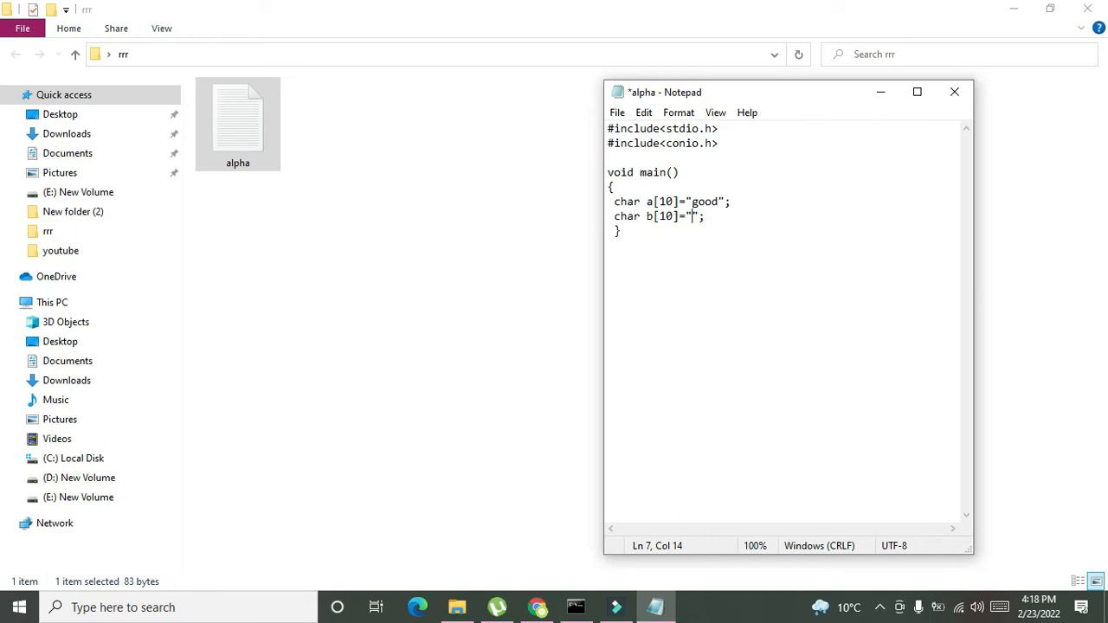
text(c)
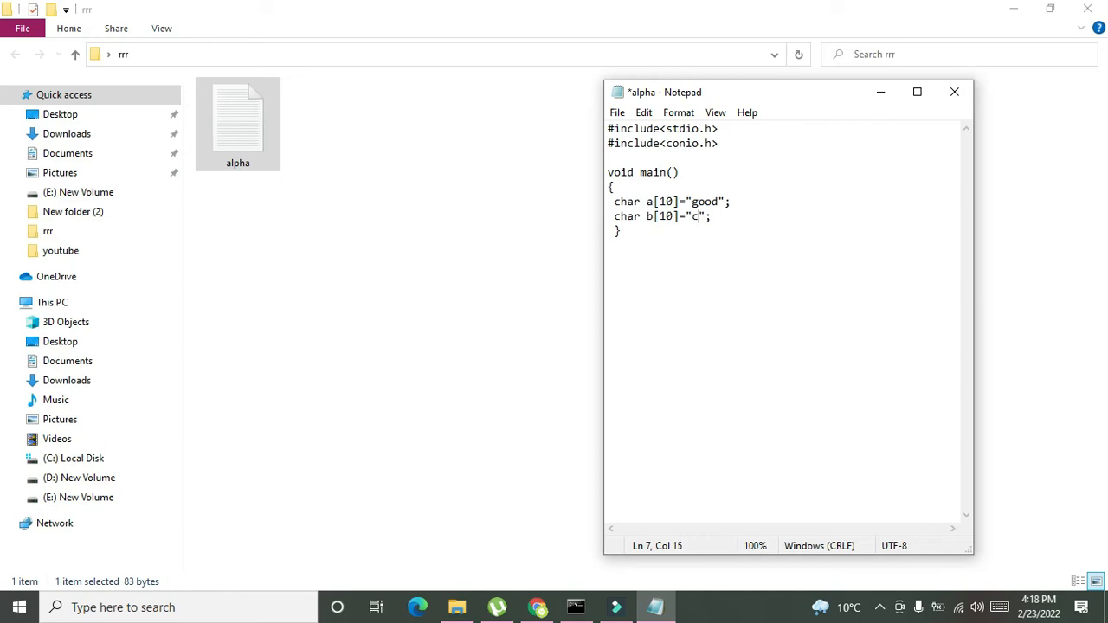
text(ot)
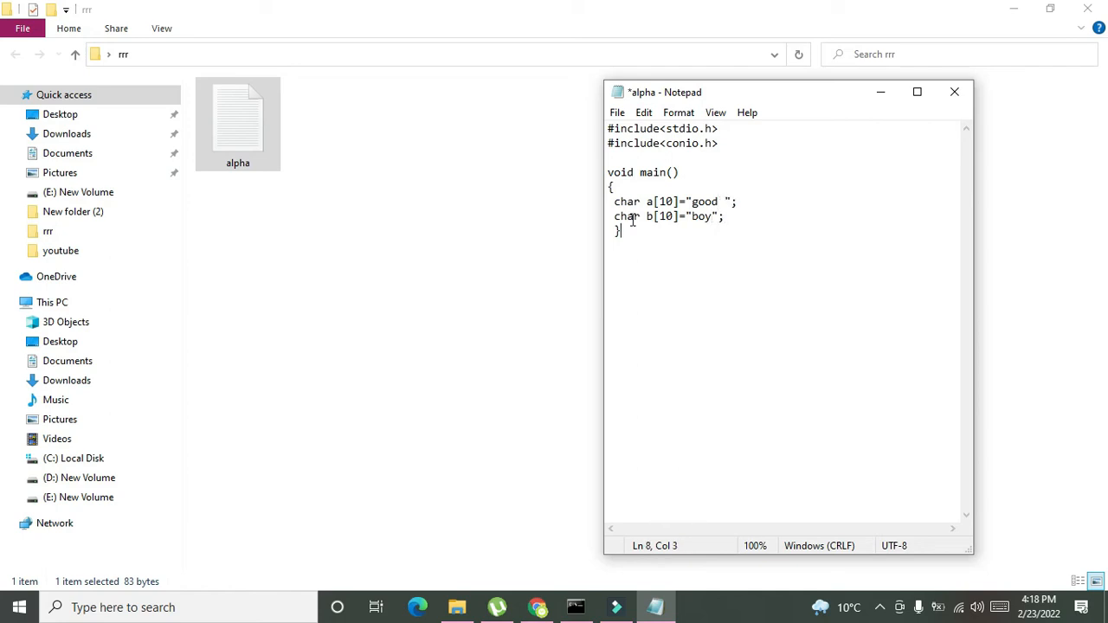
key(Enter)
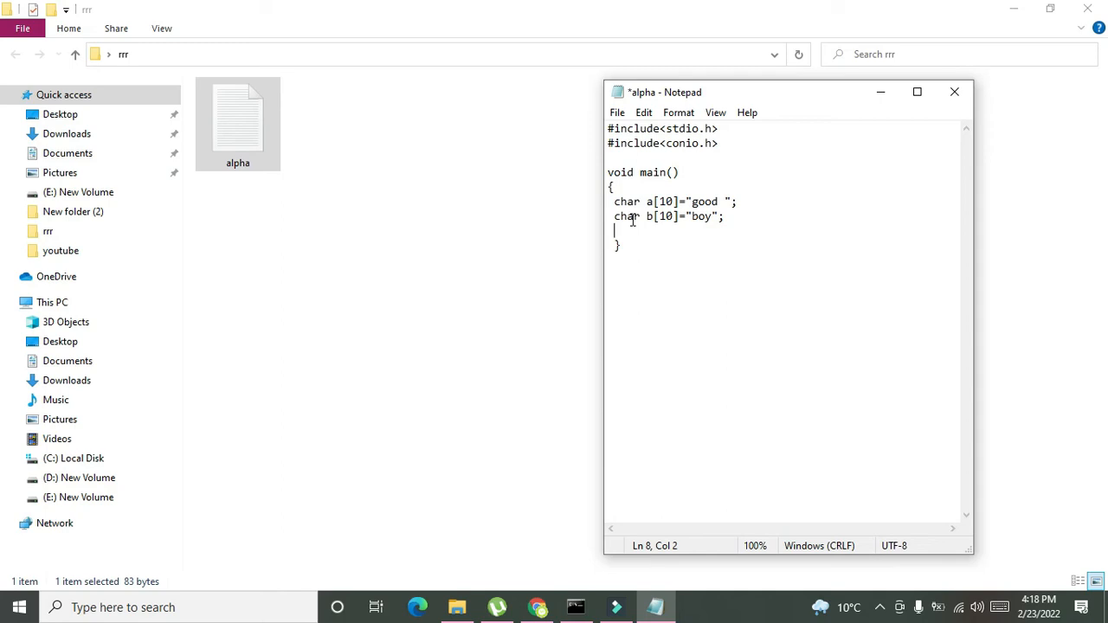
Write the call strcat(a,b); after the two declarations
text(st)
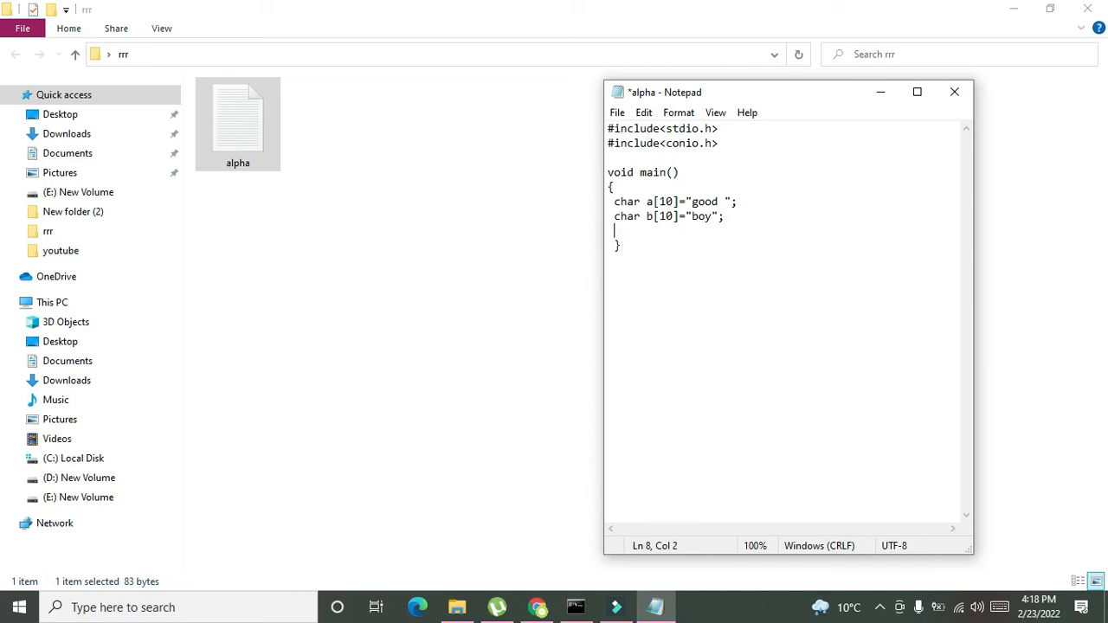
text(st)
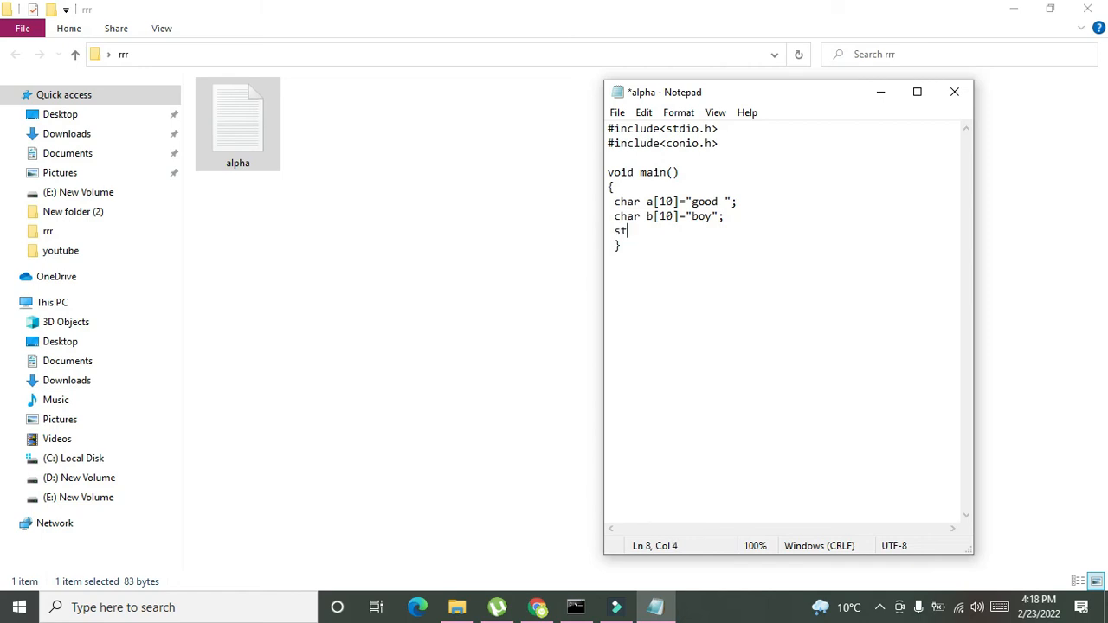
text(rcat();)
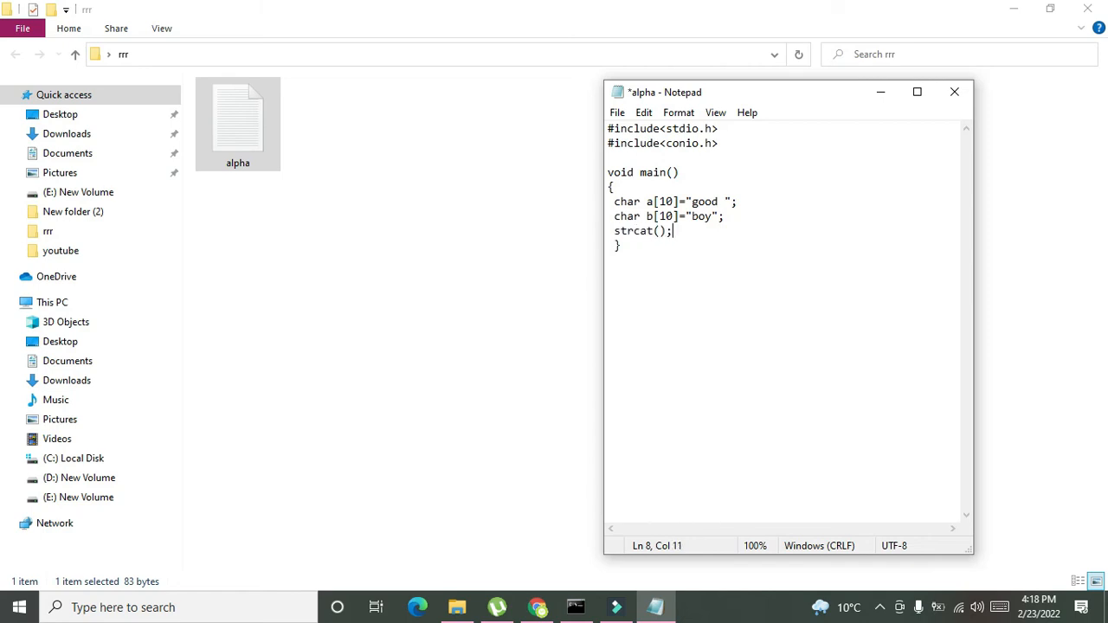
text(a,)
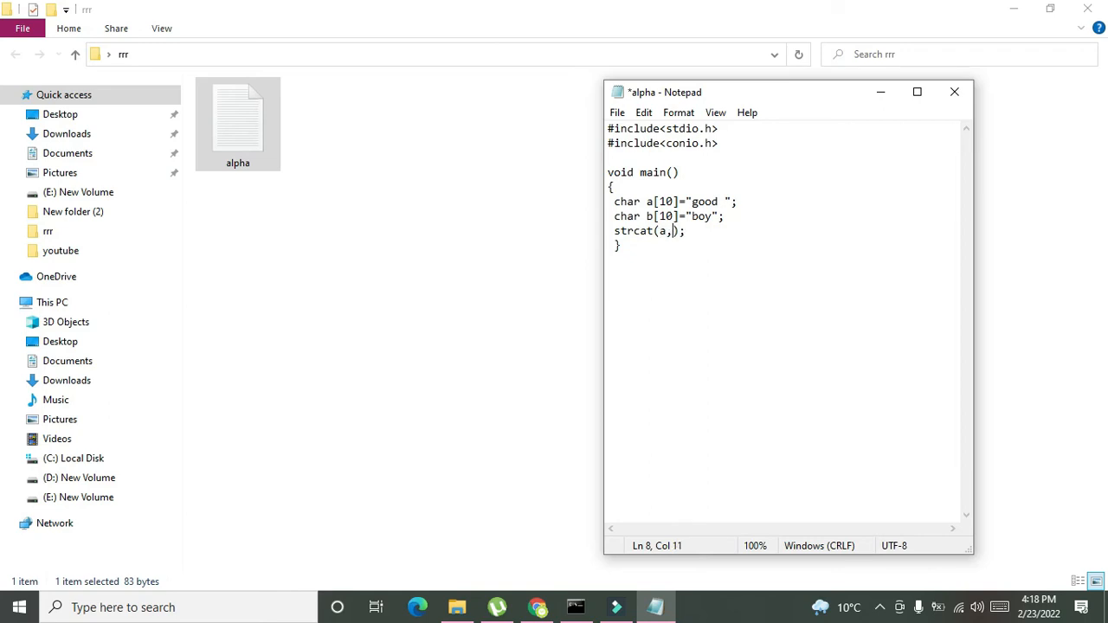
text(b)
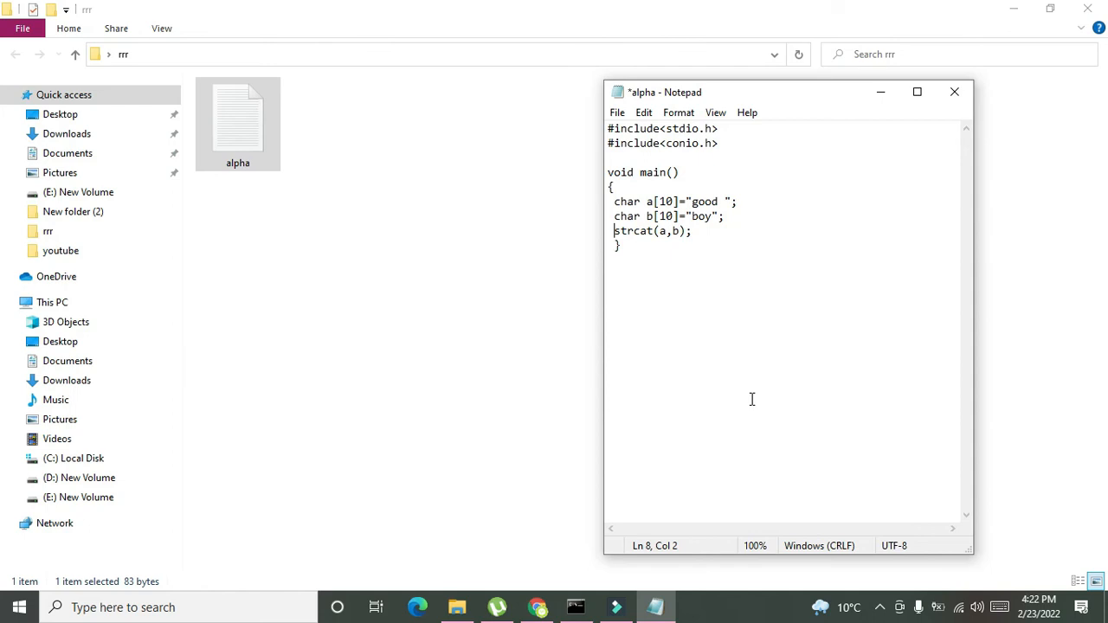
Wrap the call as printf("%s",strcat(a,b)); and save alpha
text(printf()
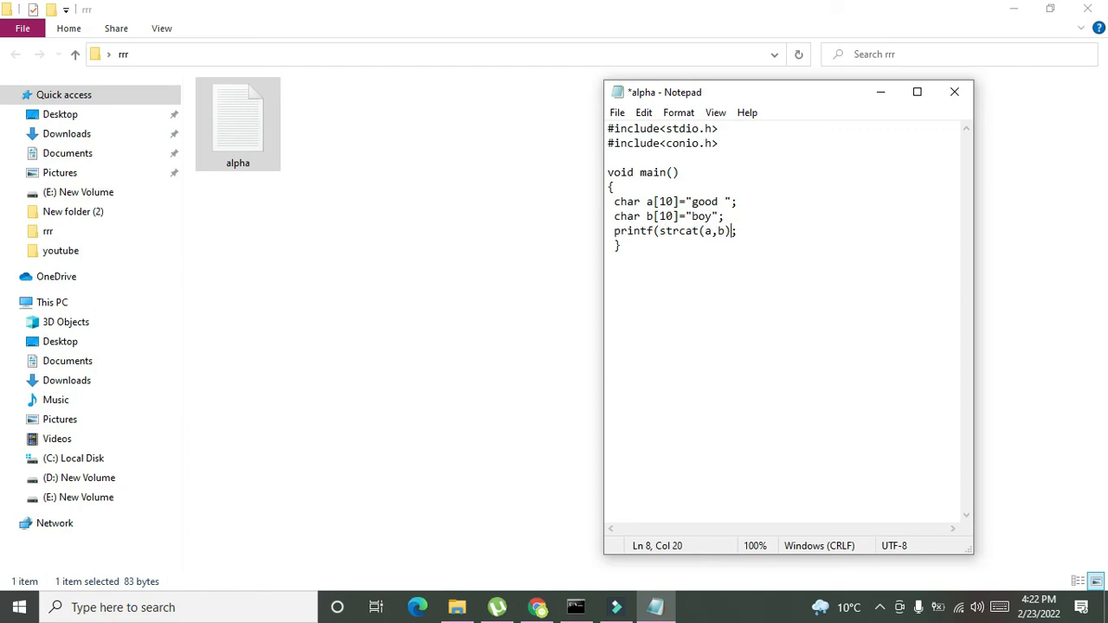
text())
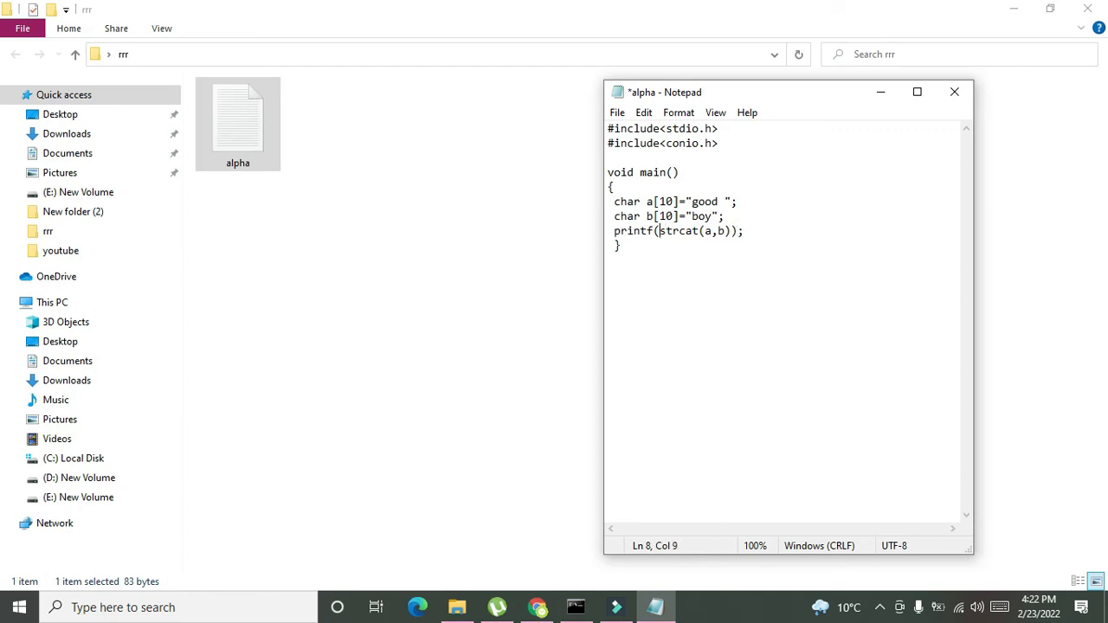
text("",)
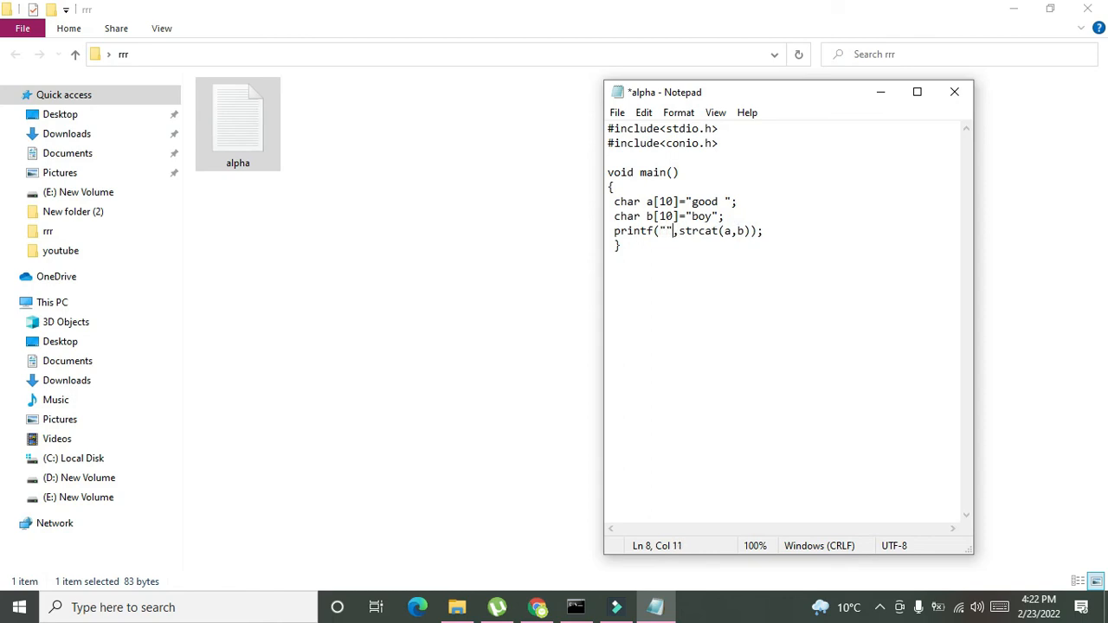
text(%s)
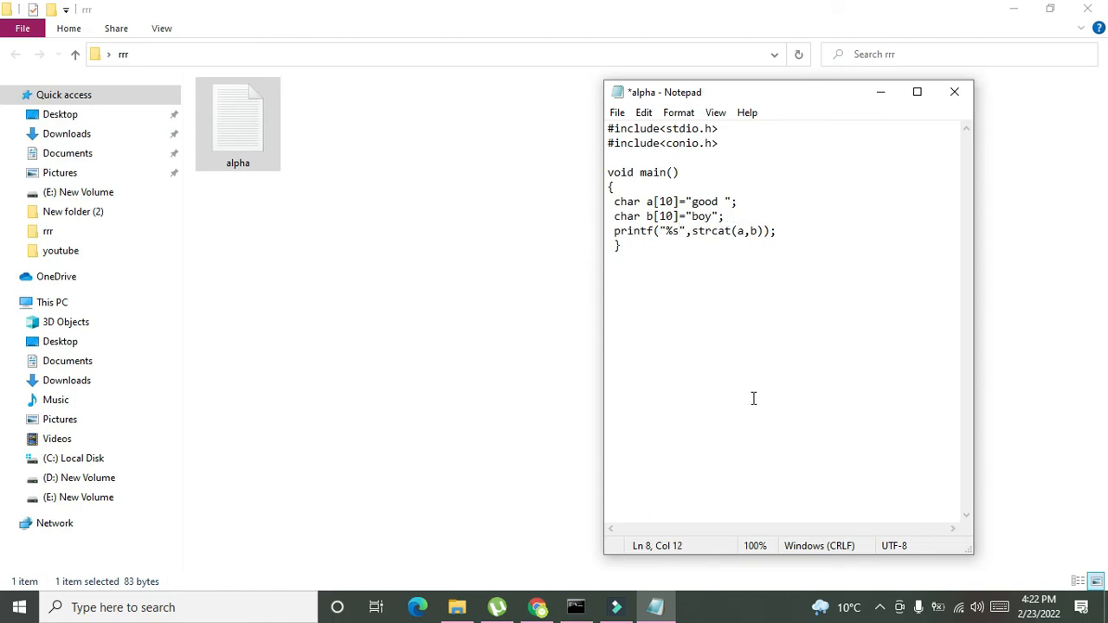
click(671, 232)
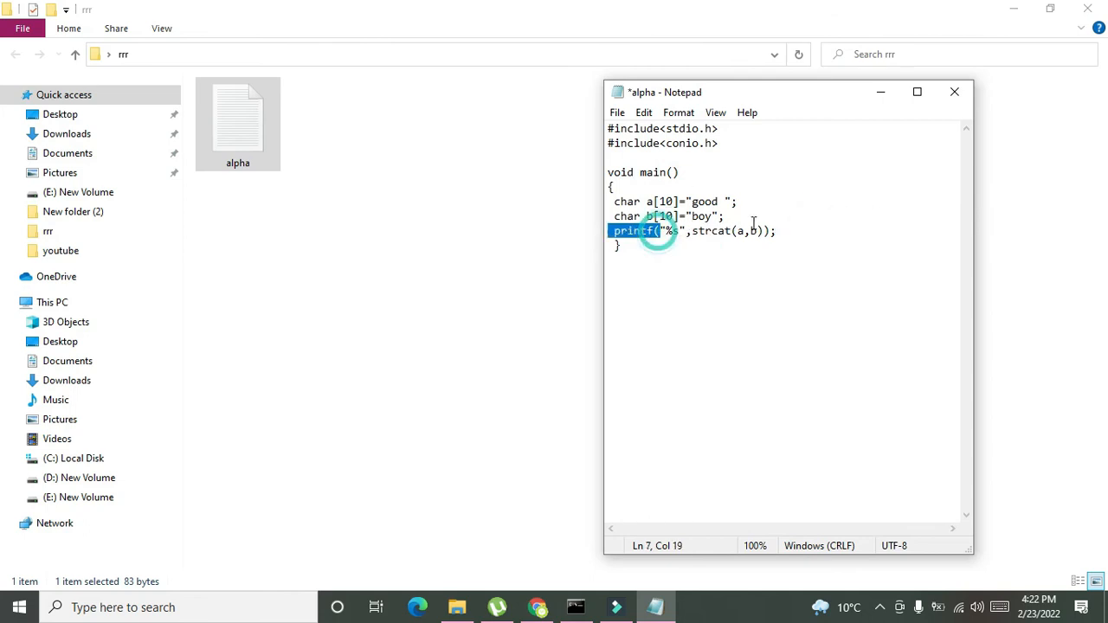
click(616, 112)
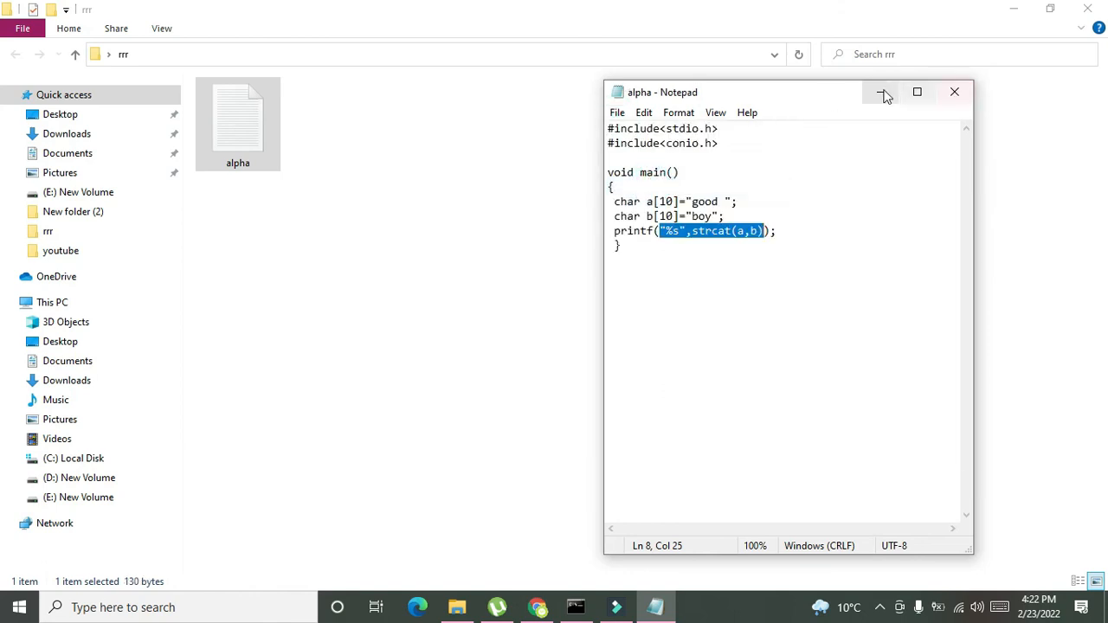
Open a Command Prompt in the rrr folder via cmd and begin the bcc32 command
click(882, 92)
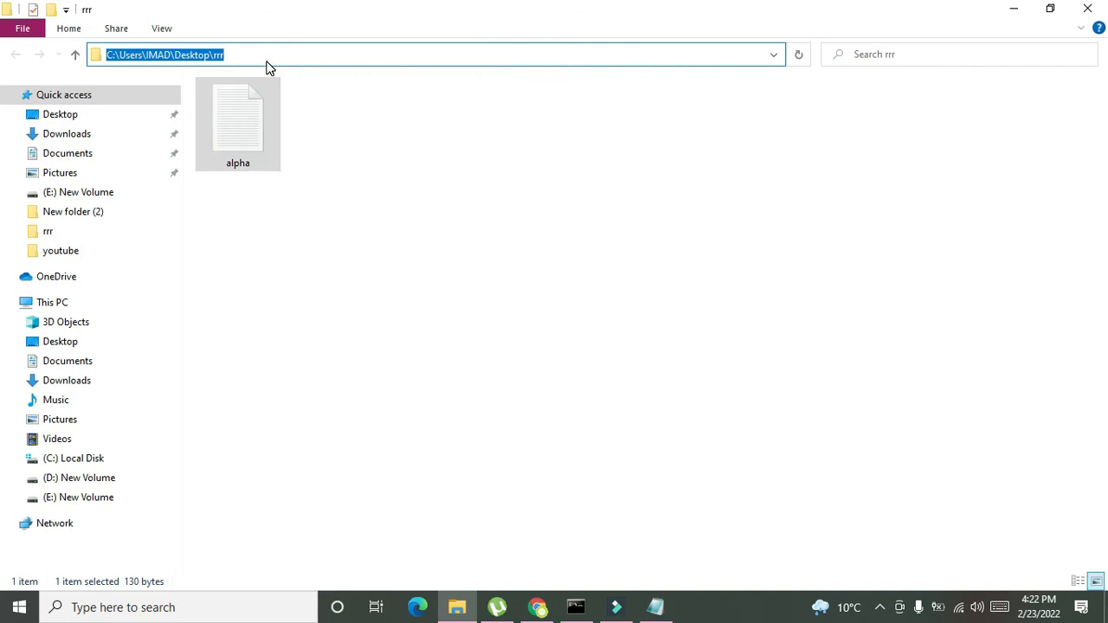
text(cmd)
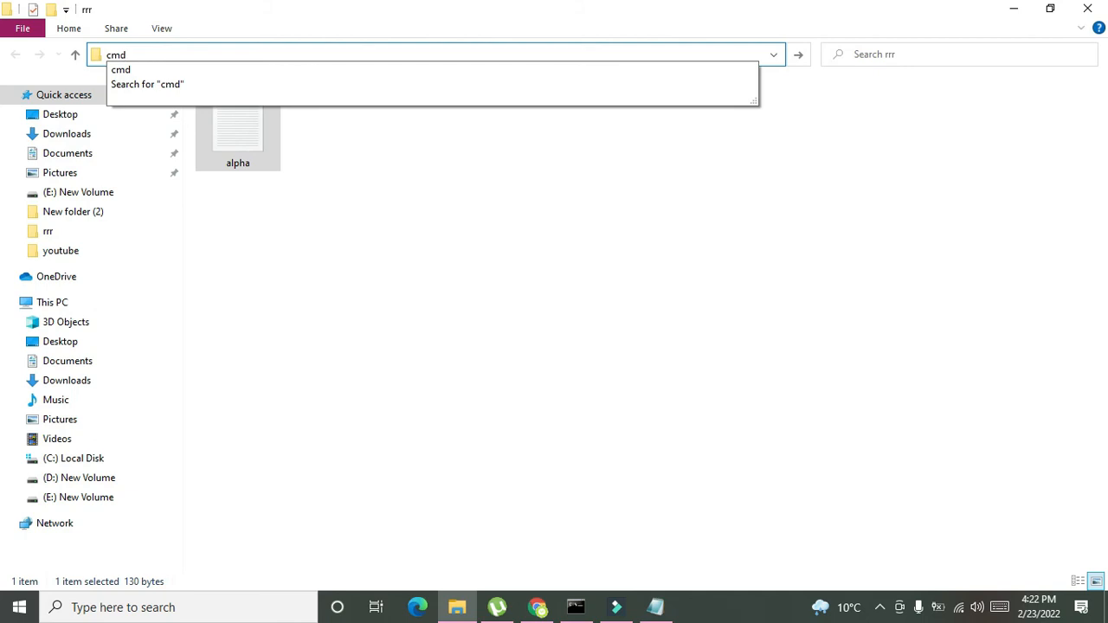
key(enter)
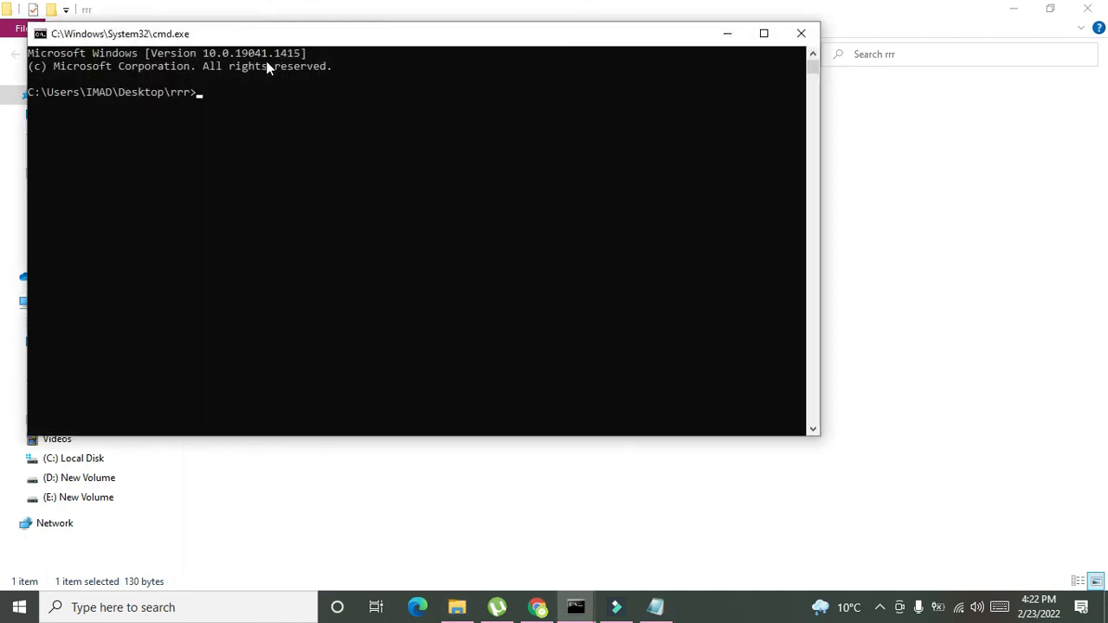
text(bcc)
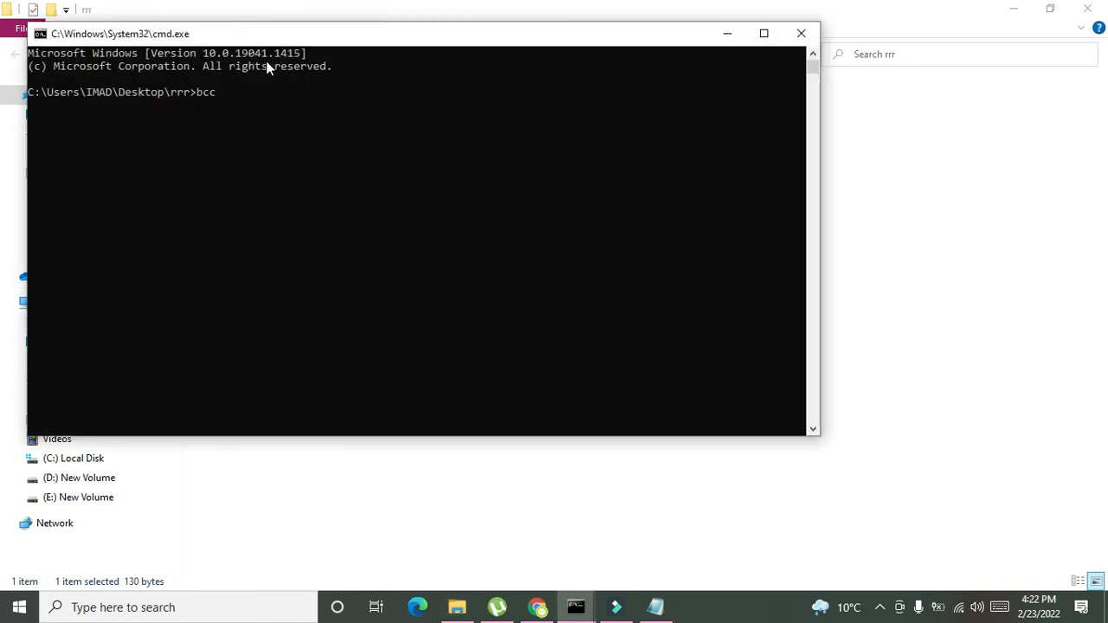
text(32)
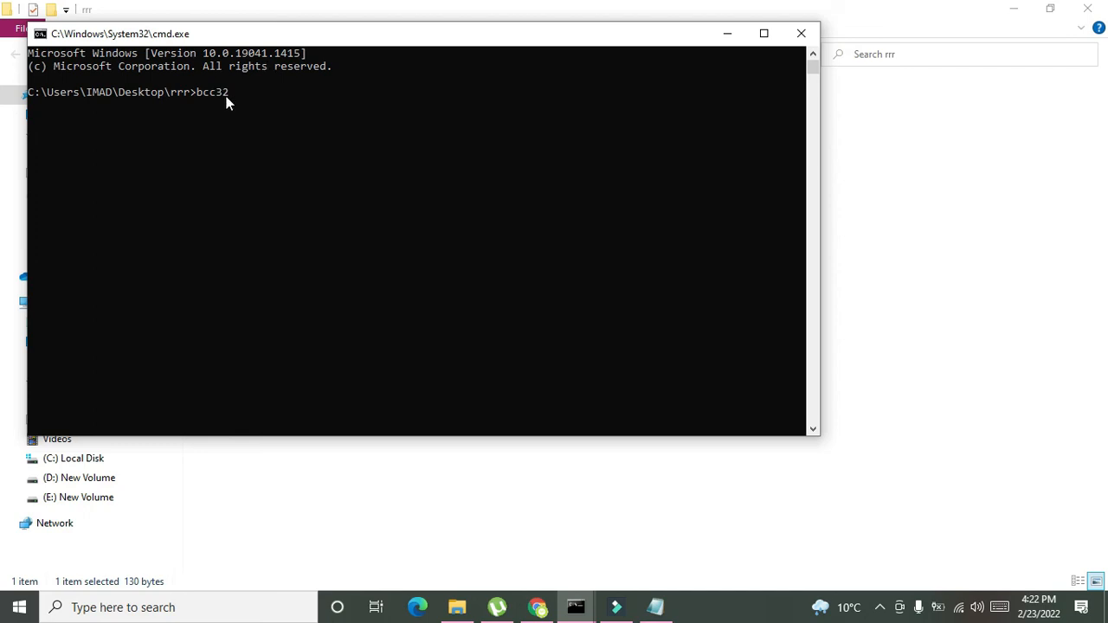
double_click(211, 92)
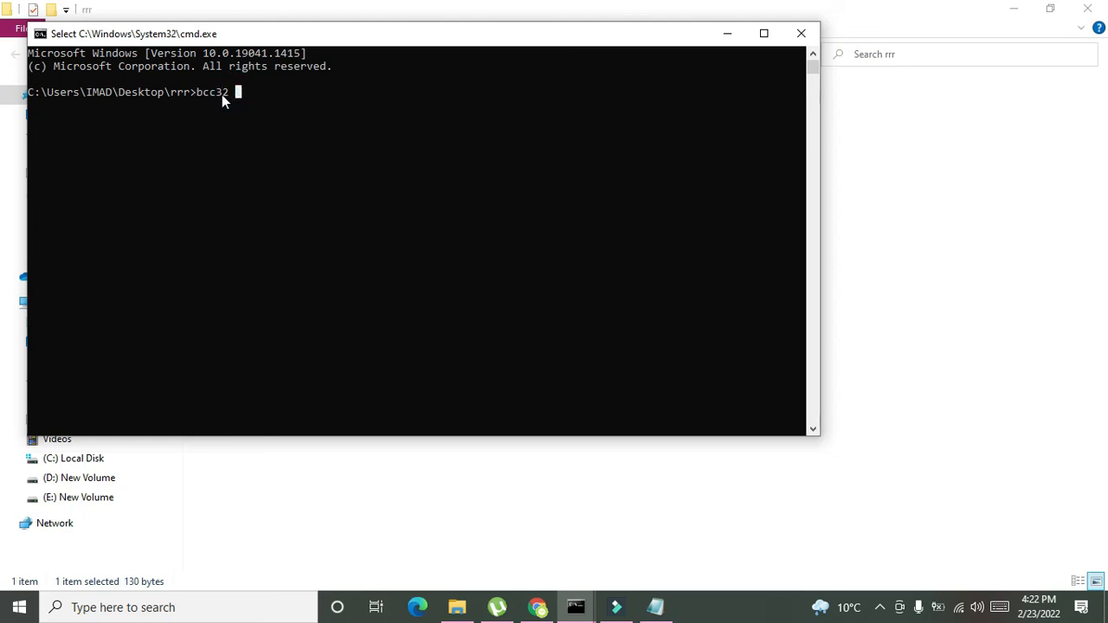
mouse_move(202, 107)
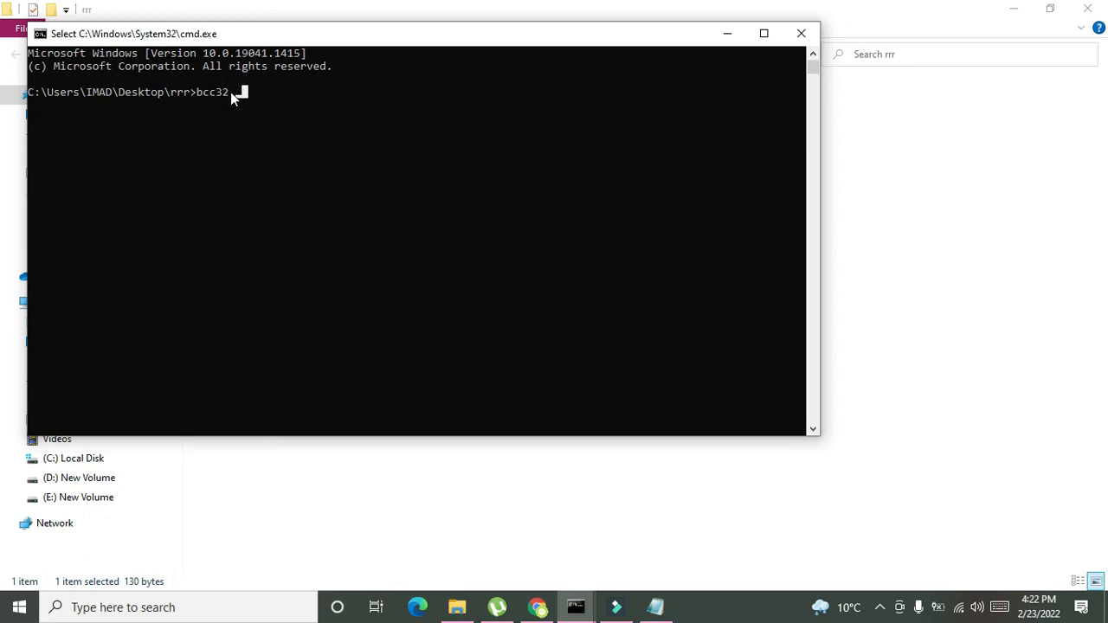
mouse_move(239, 93)
text( alph)
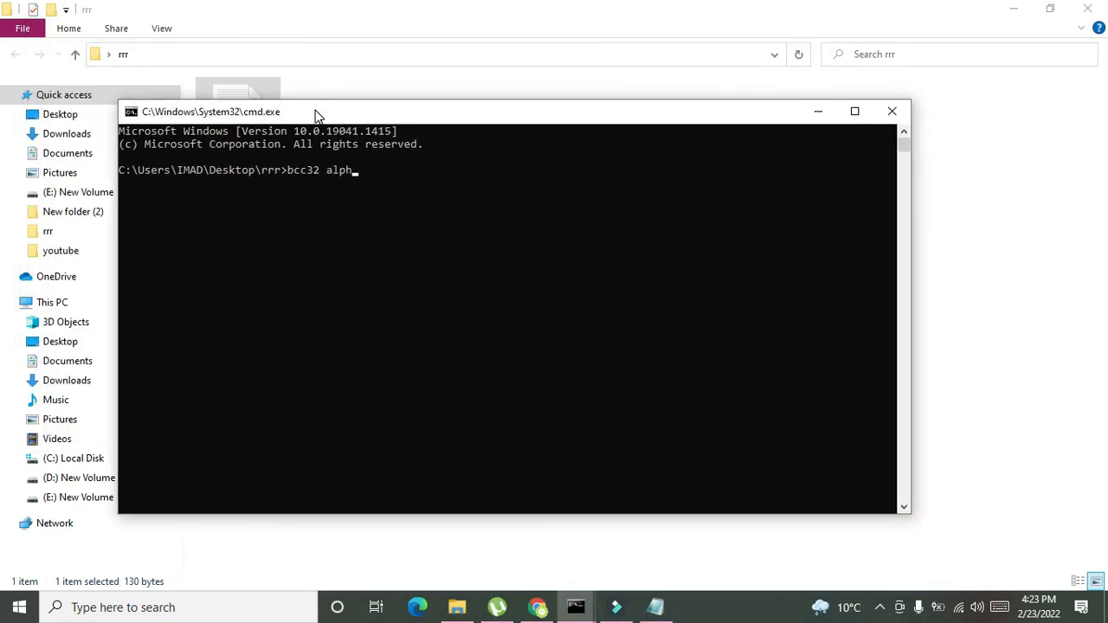
Make an alpha.c source copy in the rrr folder and return to a command prompt
text(a.c)
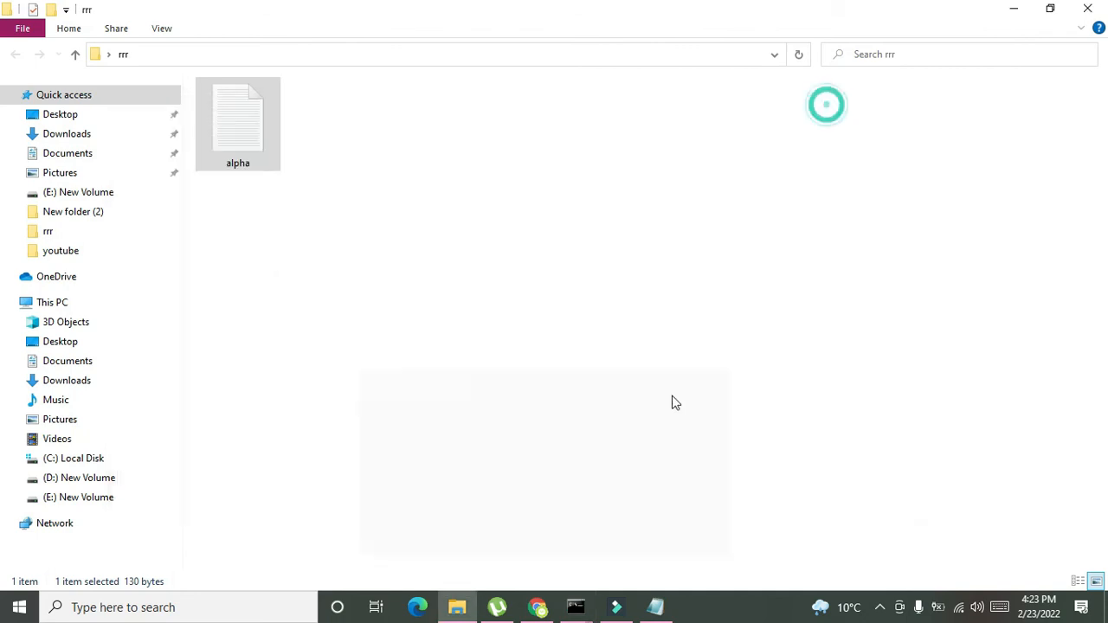
double_click(237, 121)
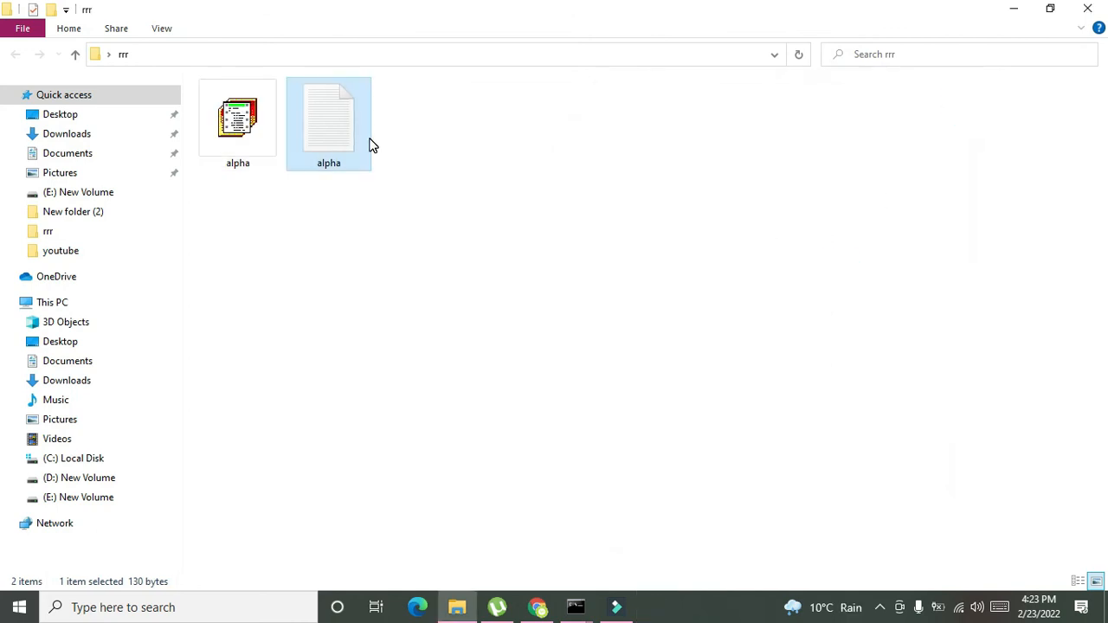
key(Delete)
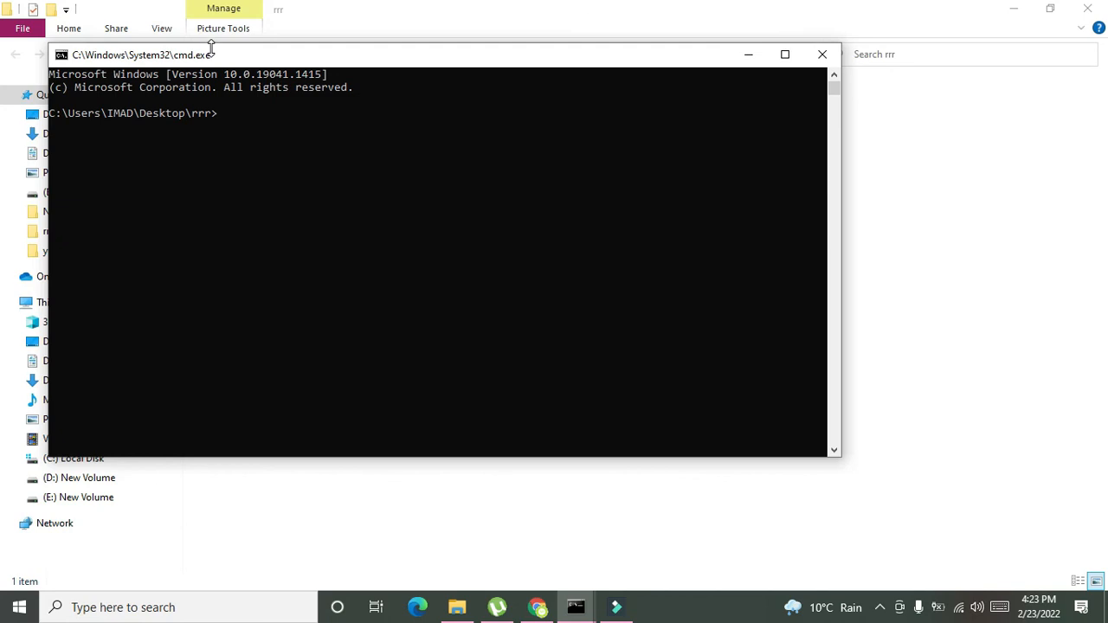
Compile with bcc32 alpha.c and run alpha to print good boy
text(bcc32)
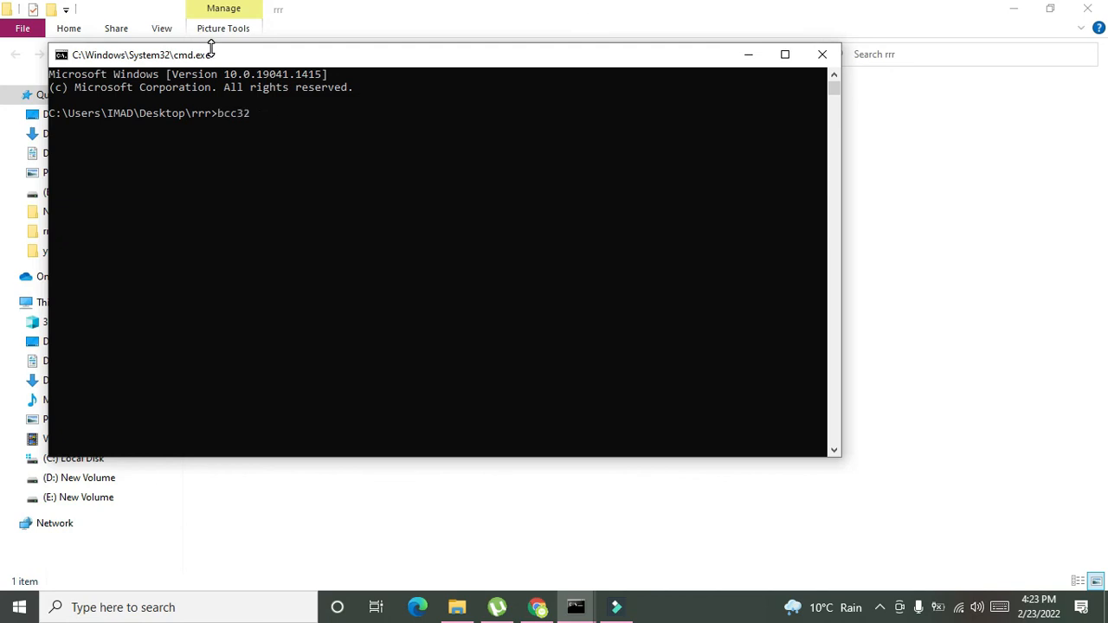
text(alpha.c)
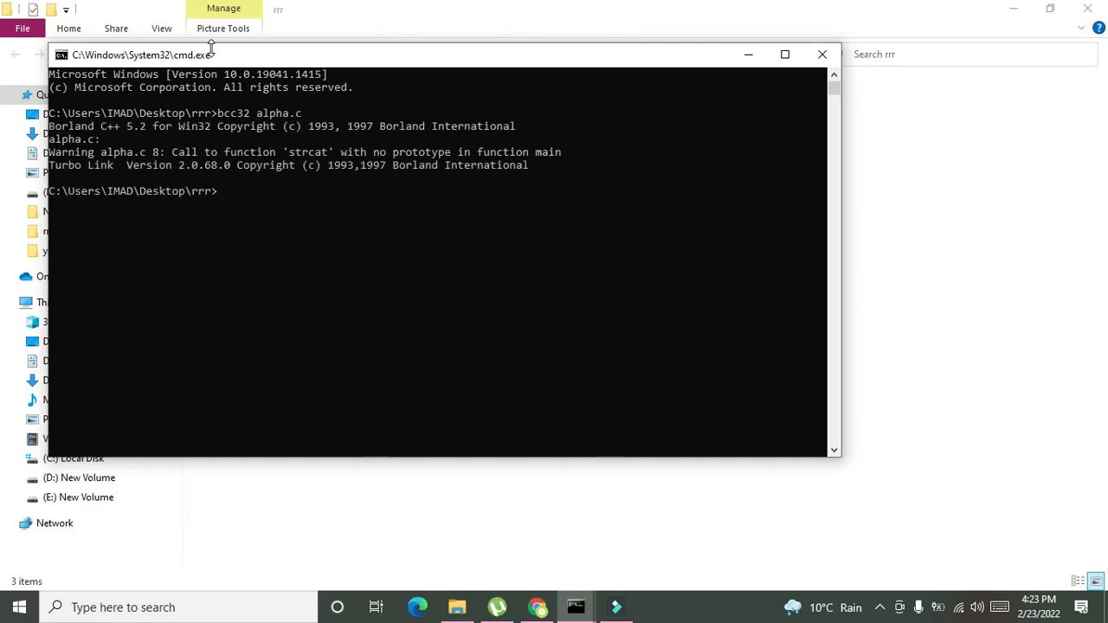
text(alpha)
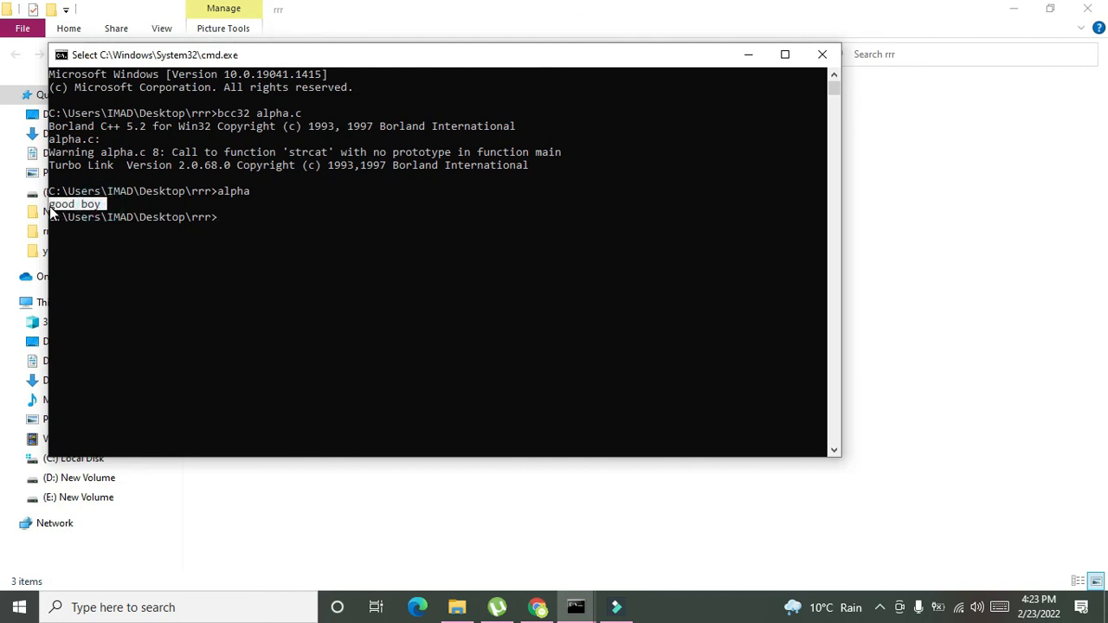
mouse_move(147, 240)
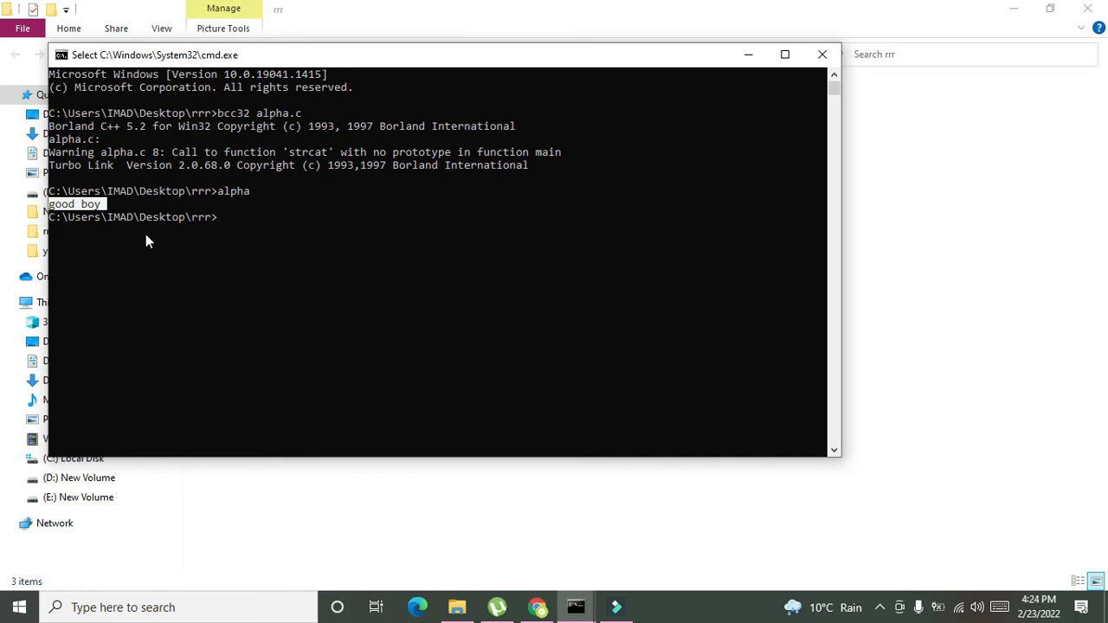
mouse_move(471, 461)
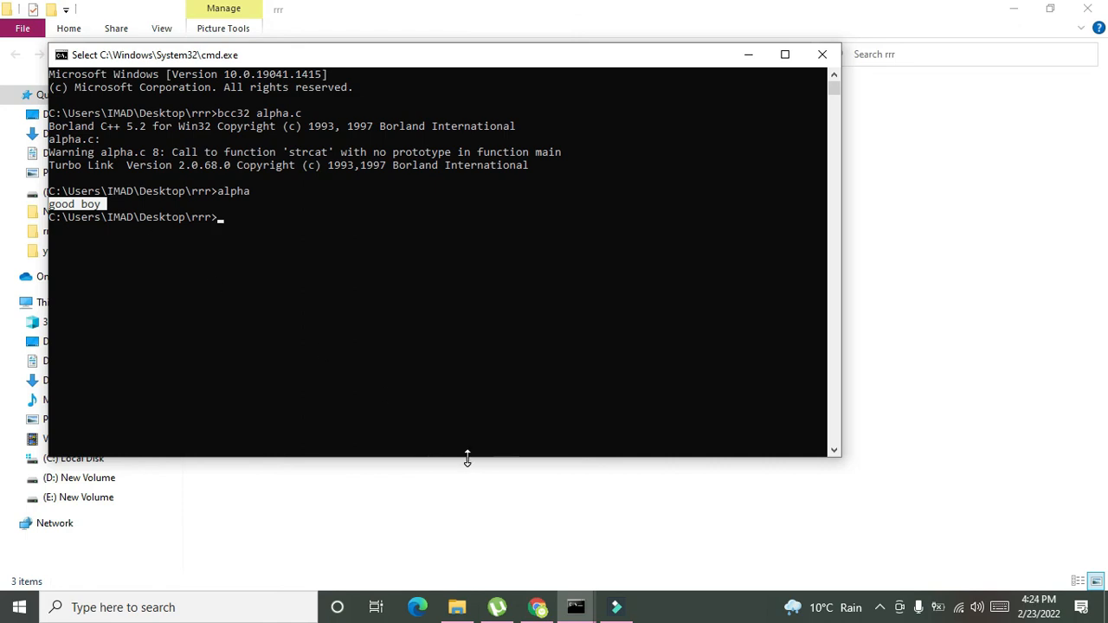
mouse_move(464, 460)
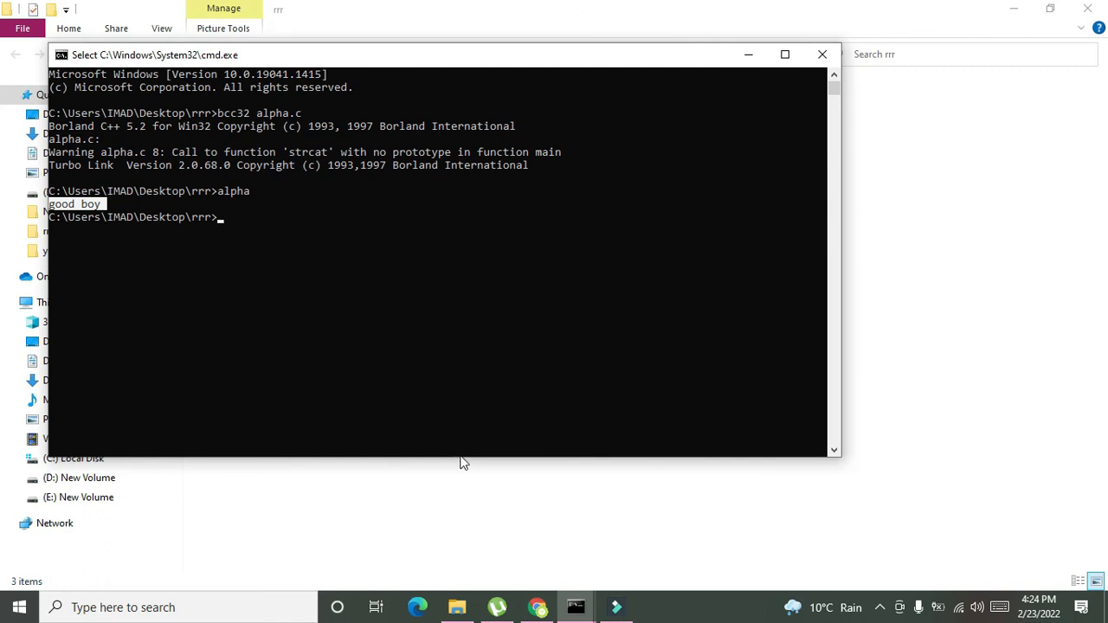